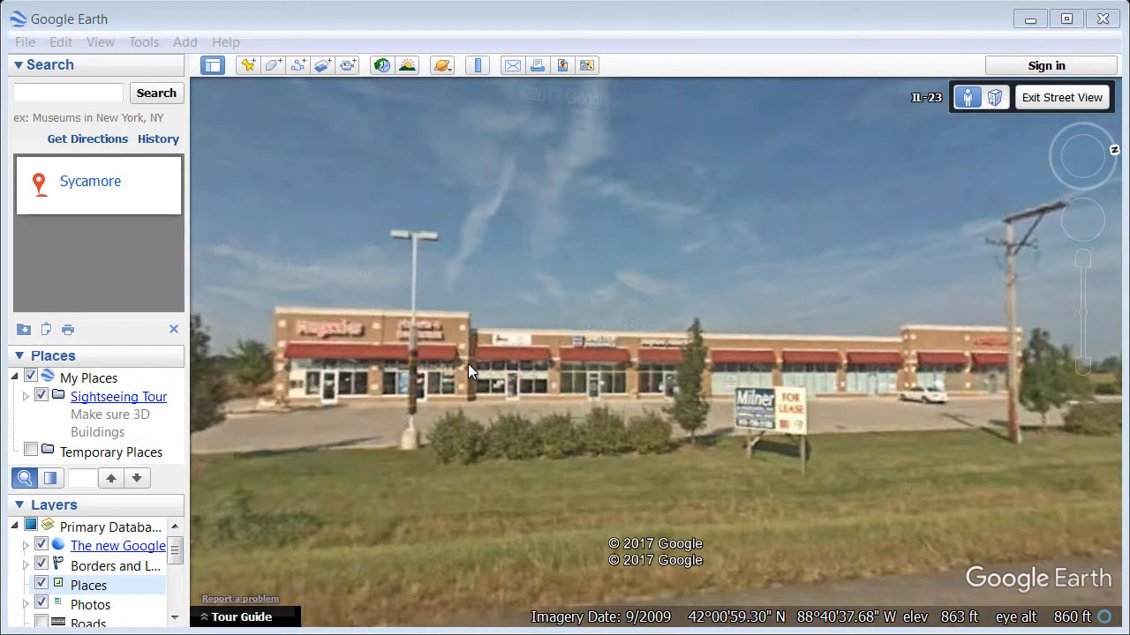
mouse_move(457, 387)
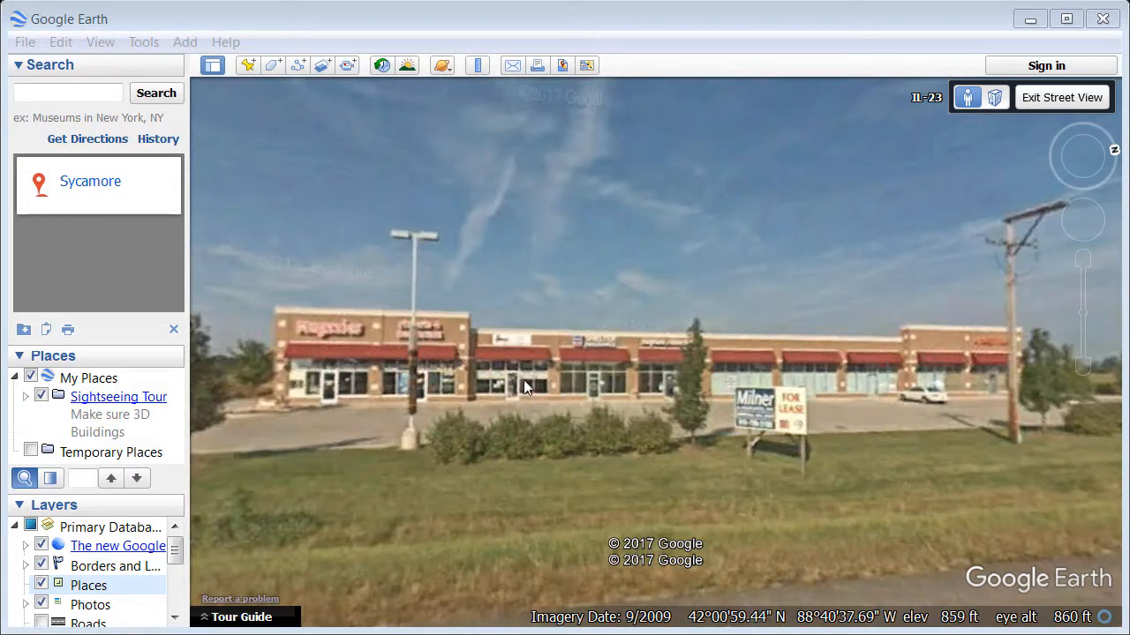
mouse_move(808, 390)
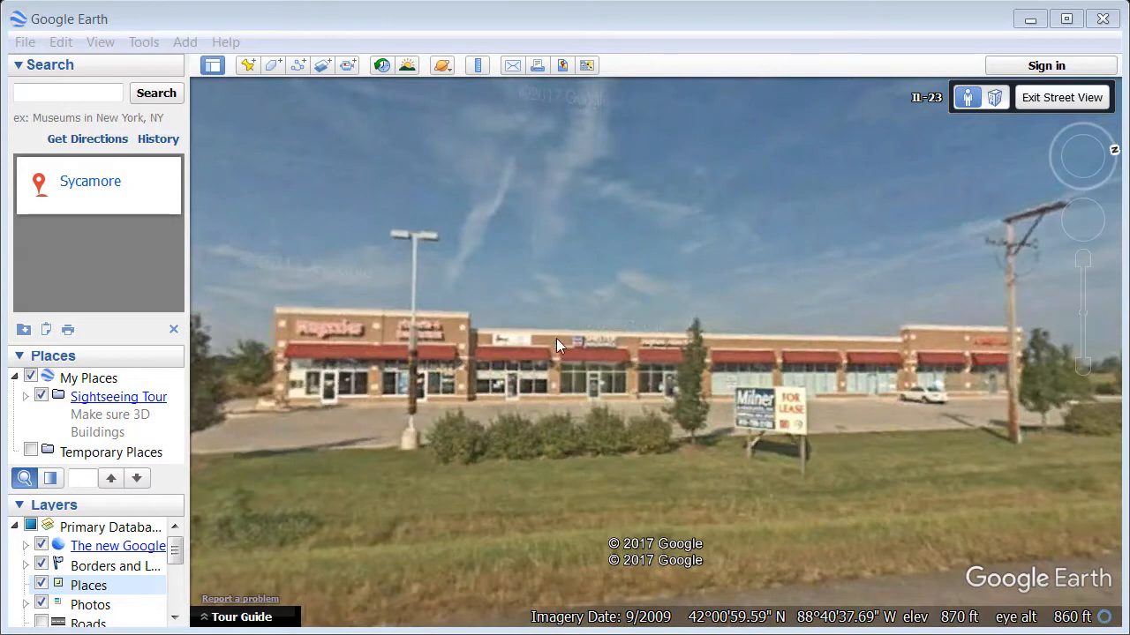
mouse_move(572, 319)
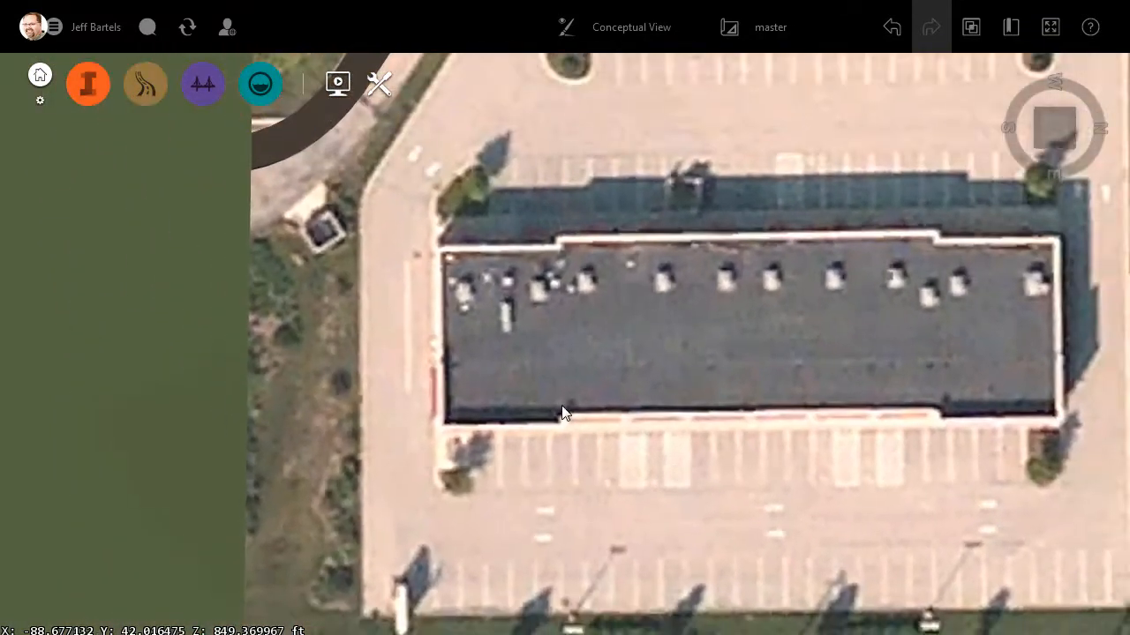
Step: Draw a box building footprint over the roof's west end and set its height to 3
click(89, 85)
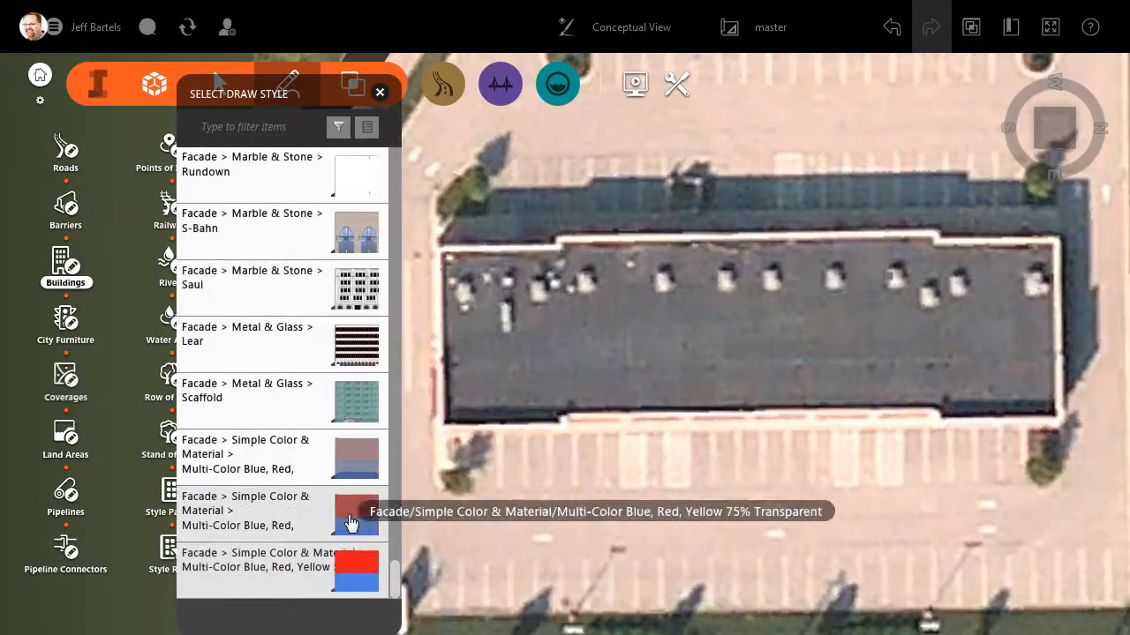
mouse_move(353, 573)
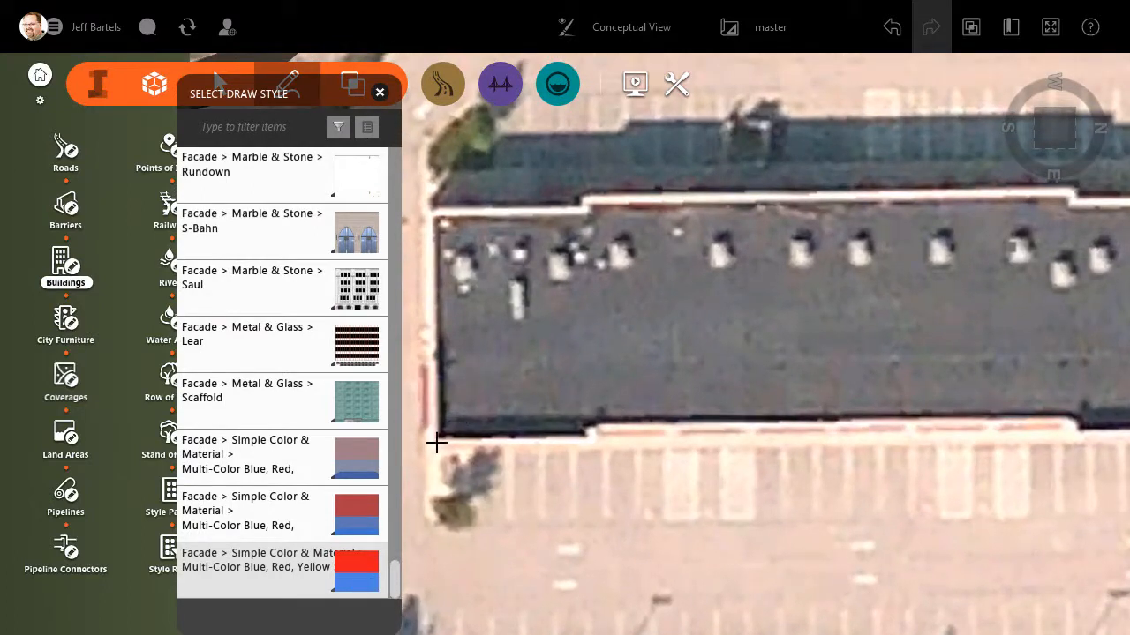
click(381, 91)
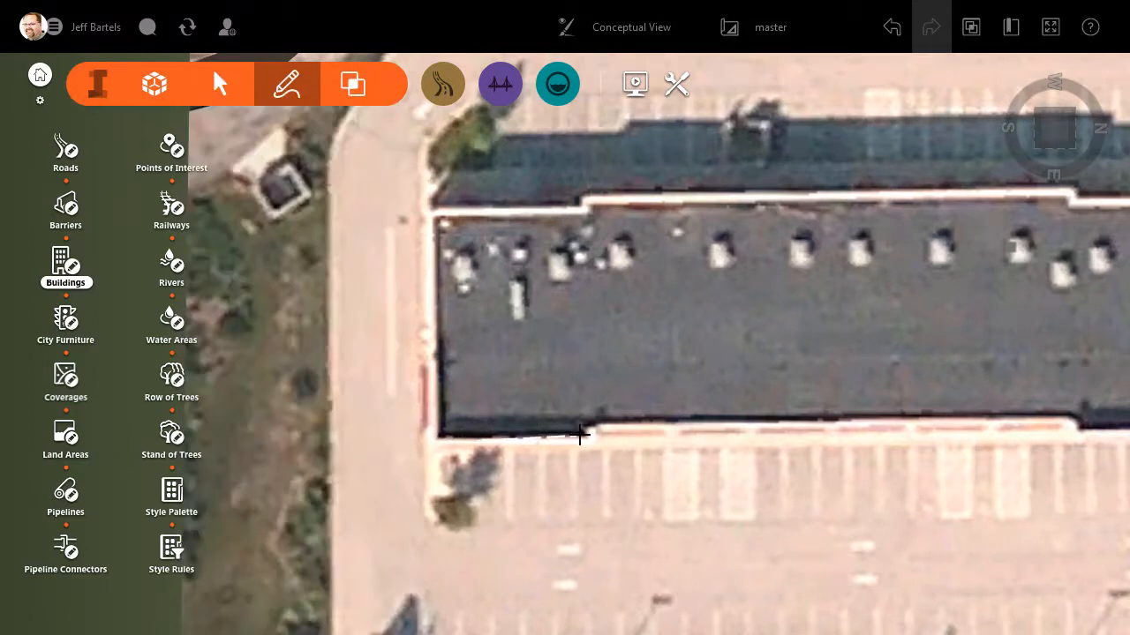
mouse_move(591, 441)
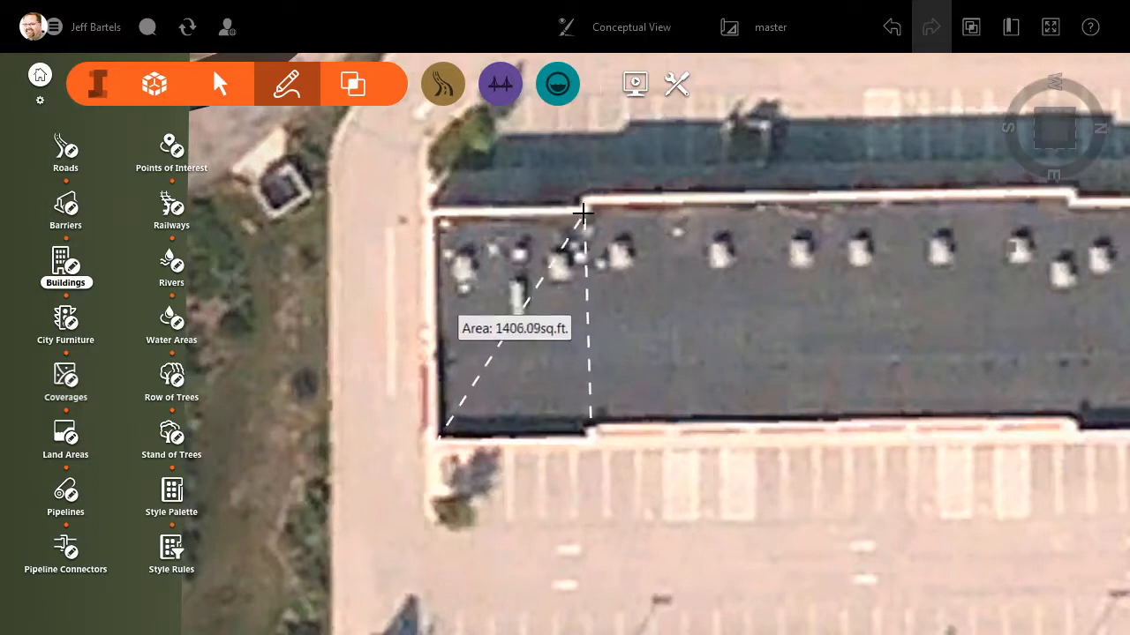
click(432, 211)
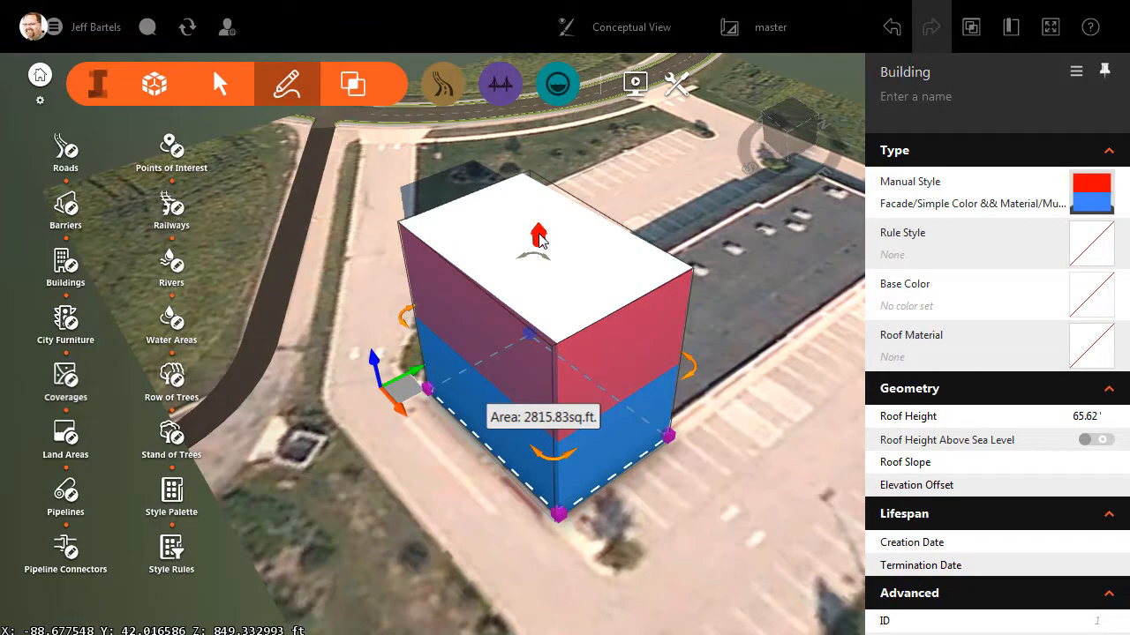
click(539, 233)
text(2)
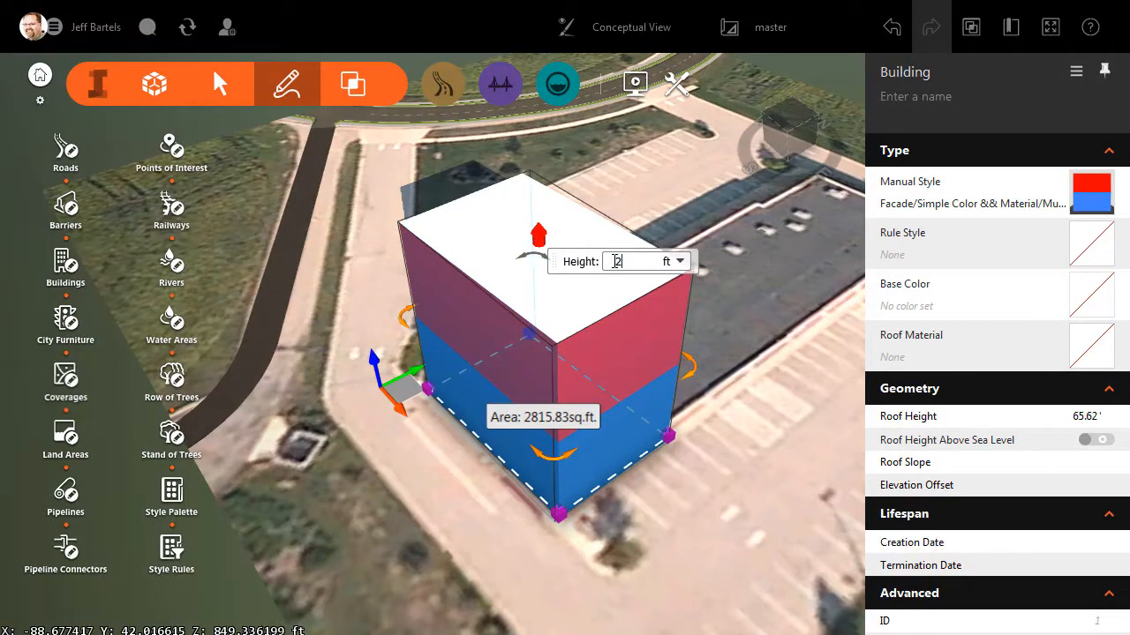
text(3)
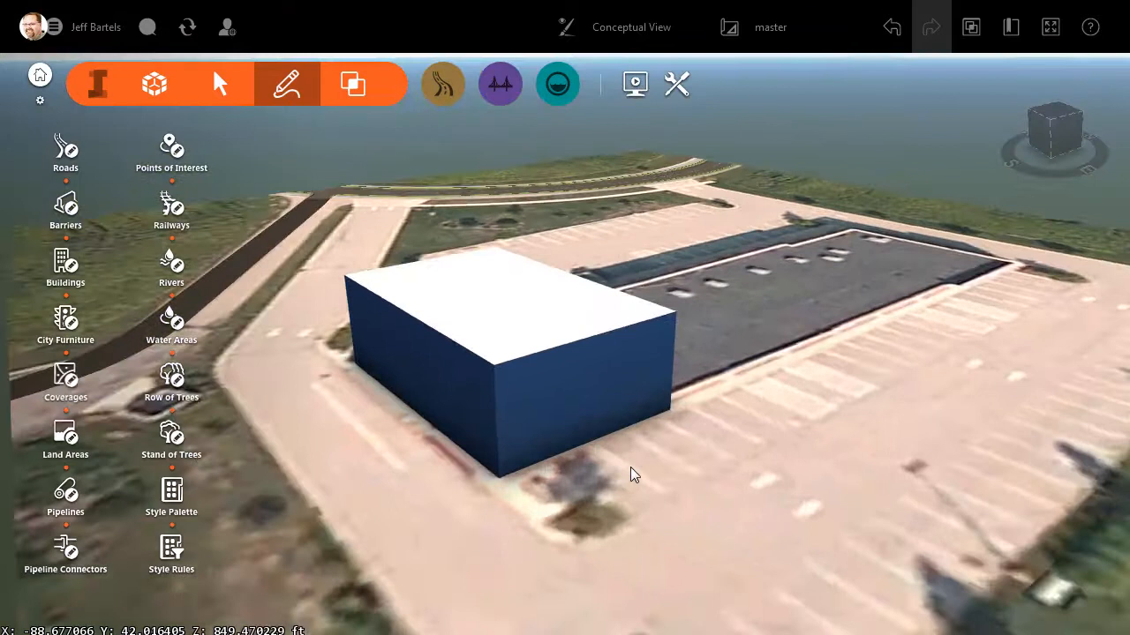
Step: In Application Options > Model Generation, set Building Facade Detail to Medium and confirm
drag(633, 473, 599, 492)
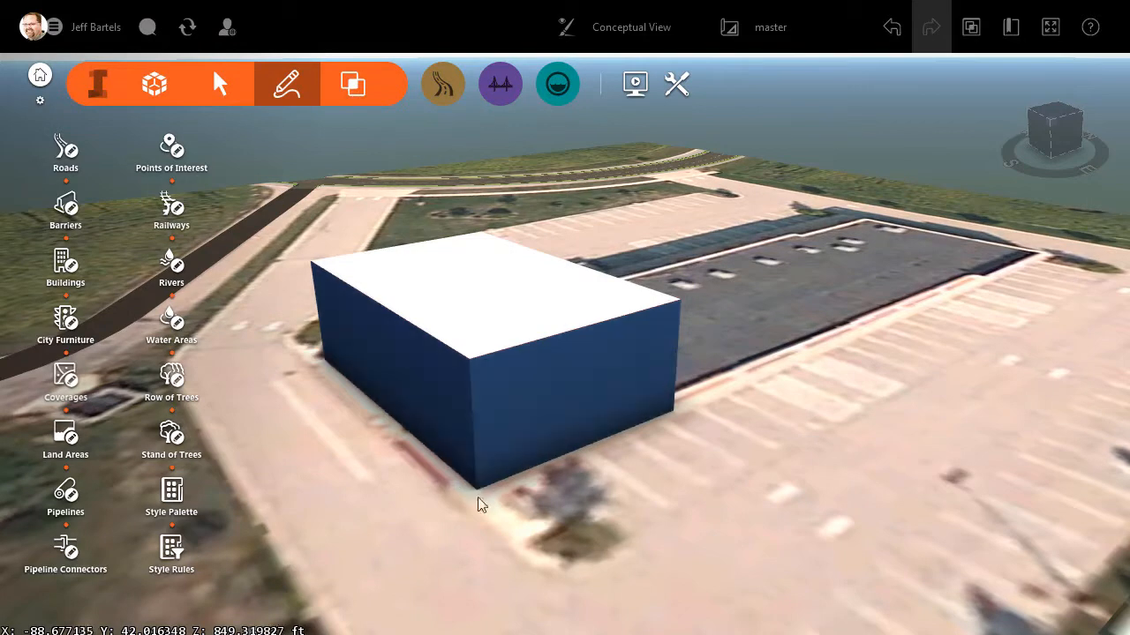
mouse_move(568, 501)
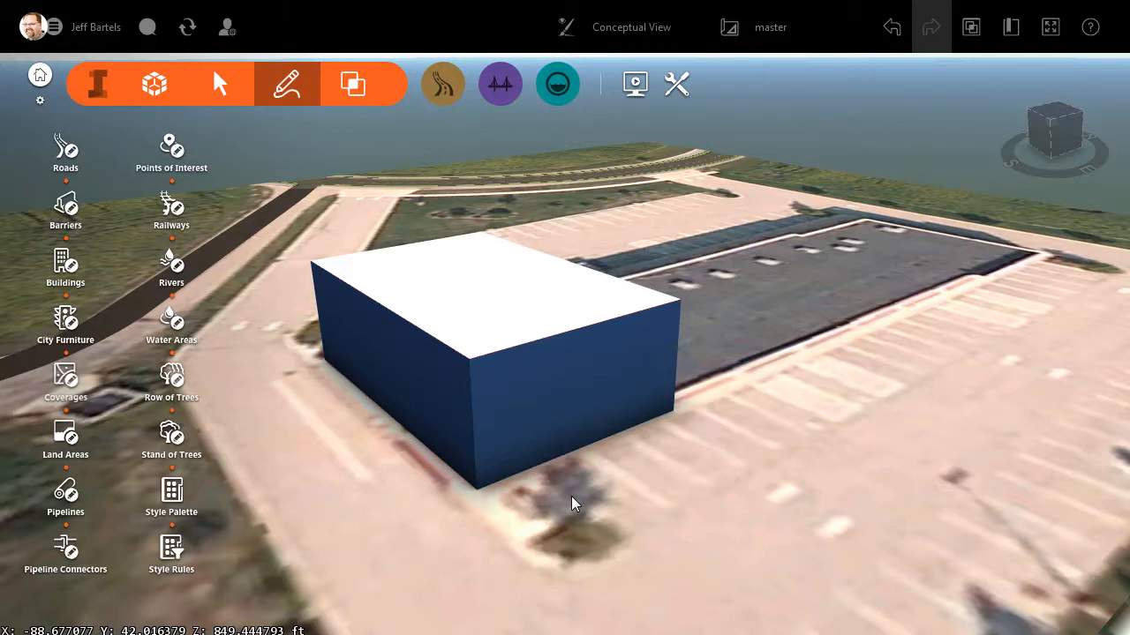
mouse_move(583, 504)
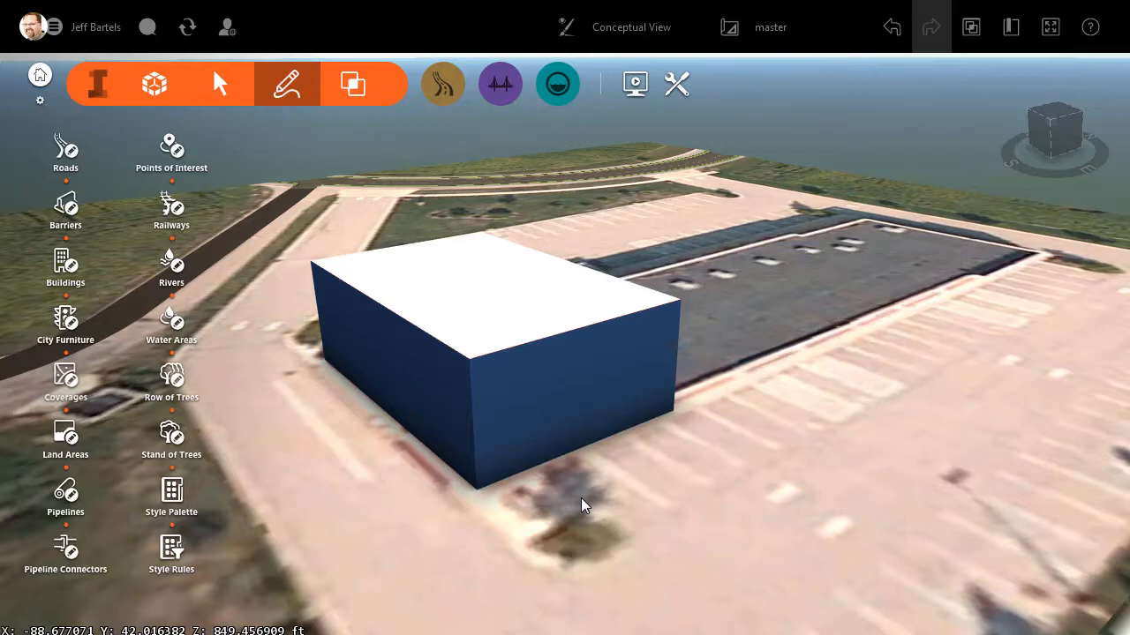
mouse_move(678, 85)
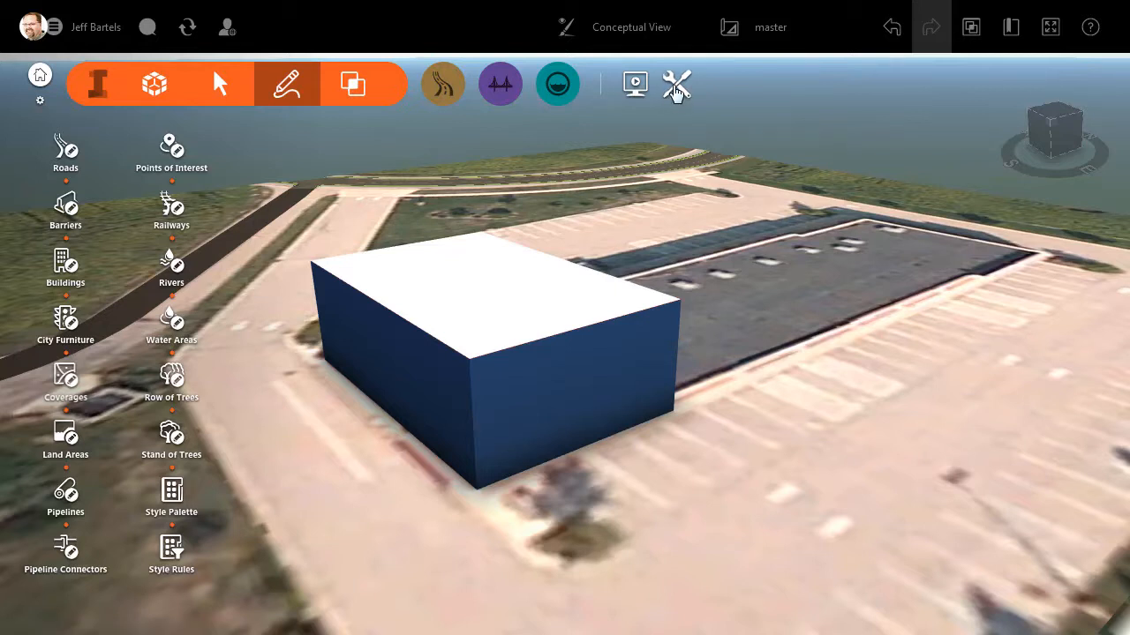
click(678, 84)
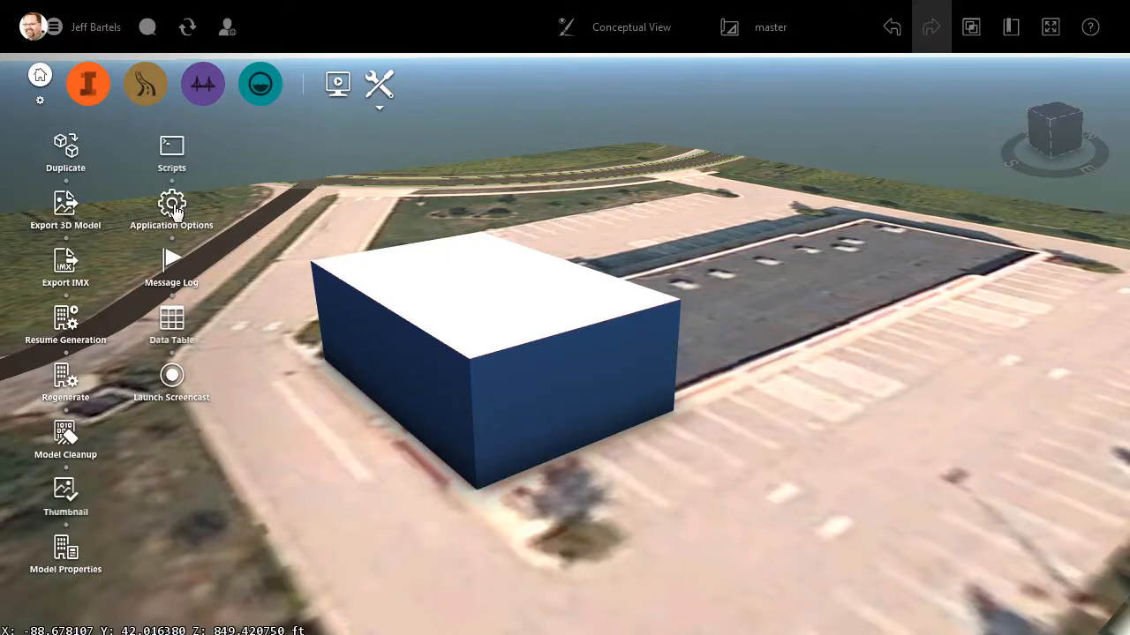
click(171, 204)
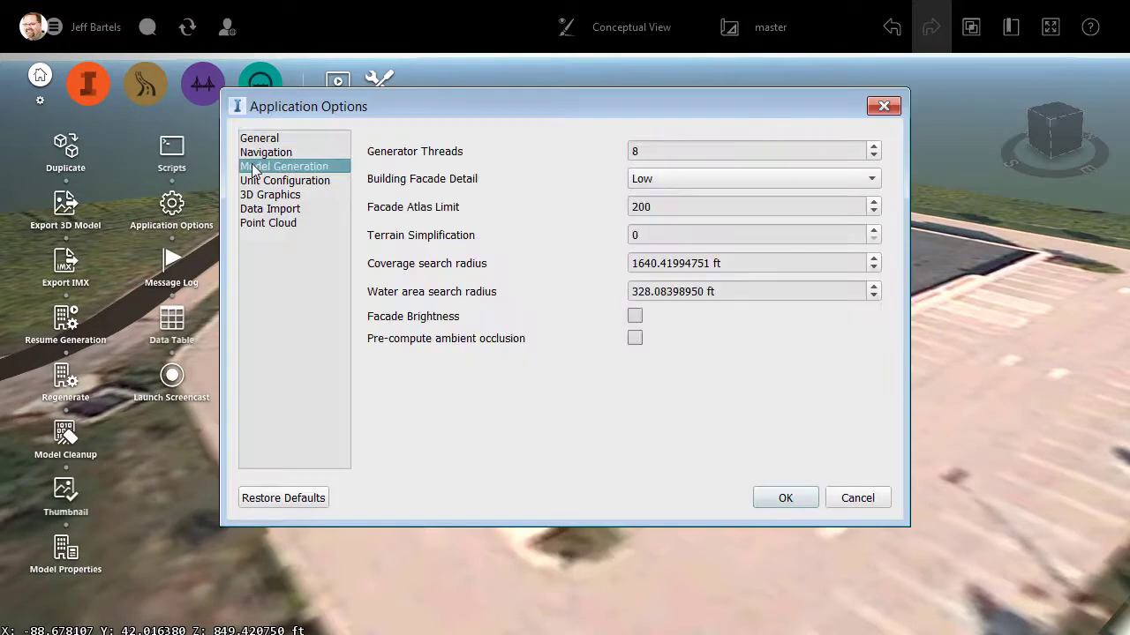
mouse_move(519, 185)
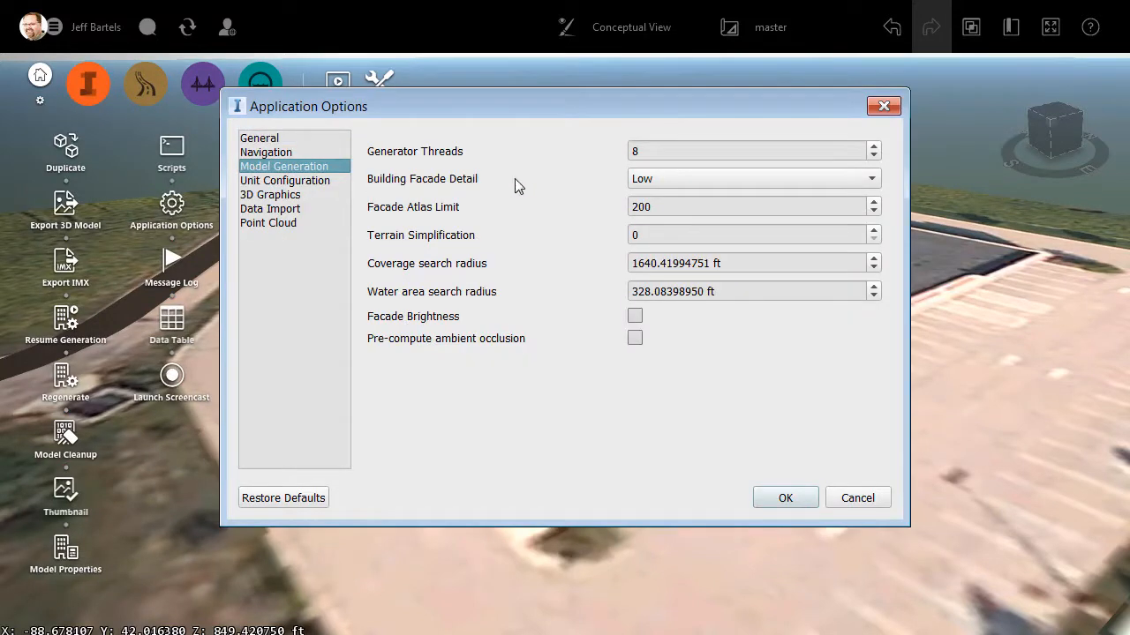
click(755, 178)
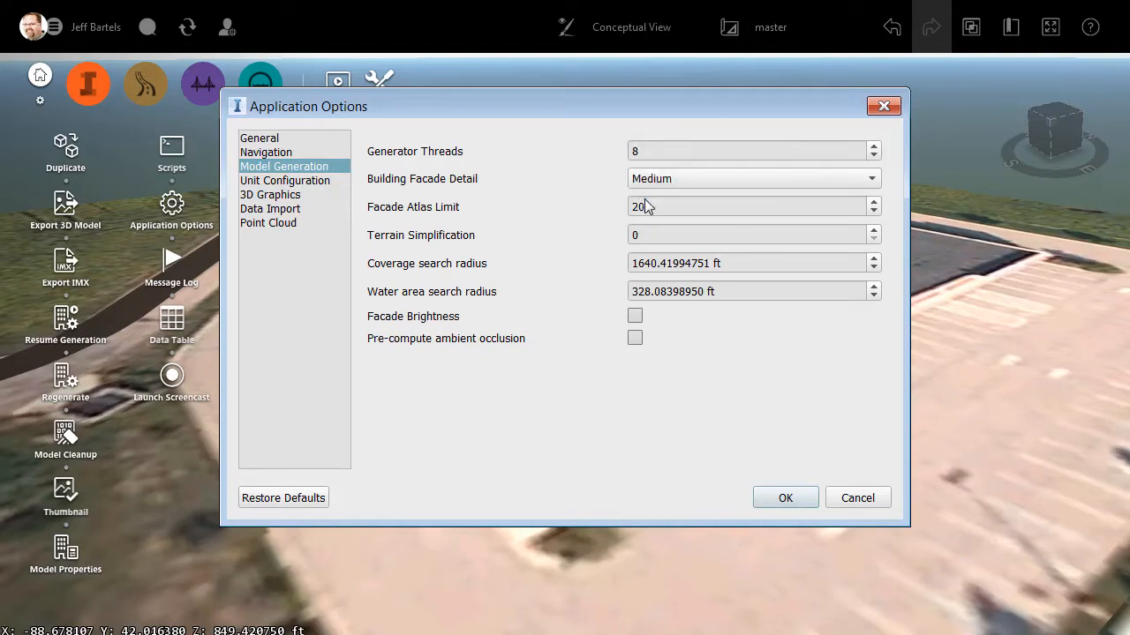
click(783, 497)
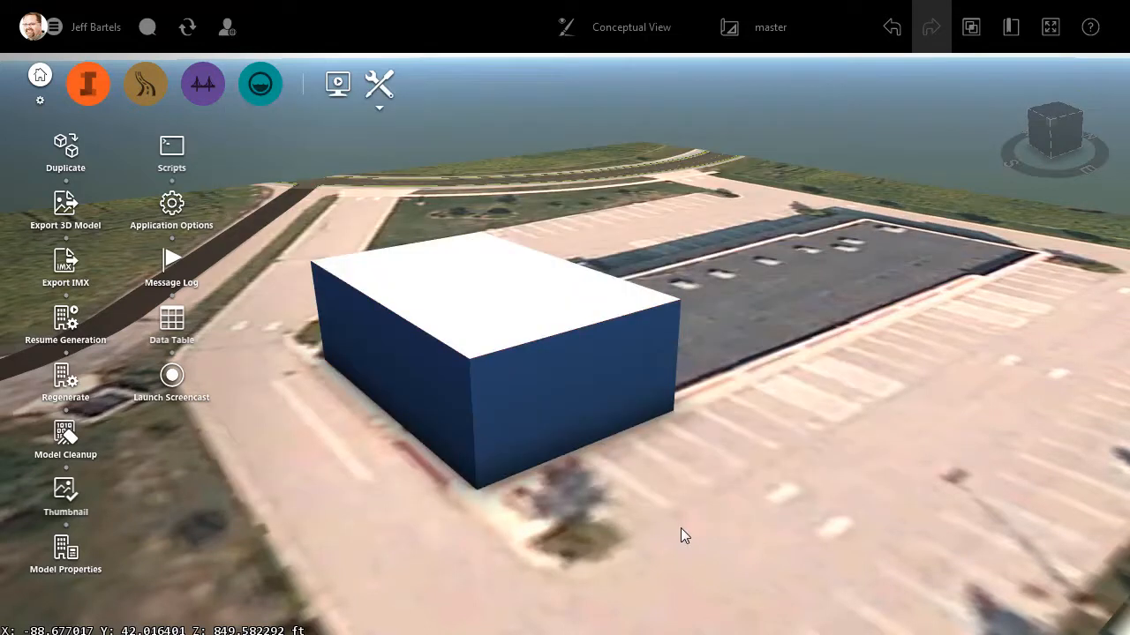
mouse_move(575, 561)
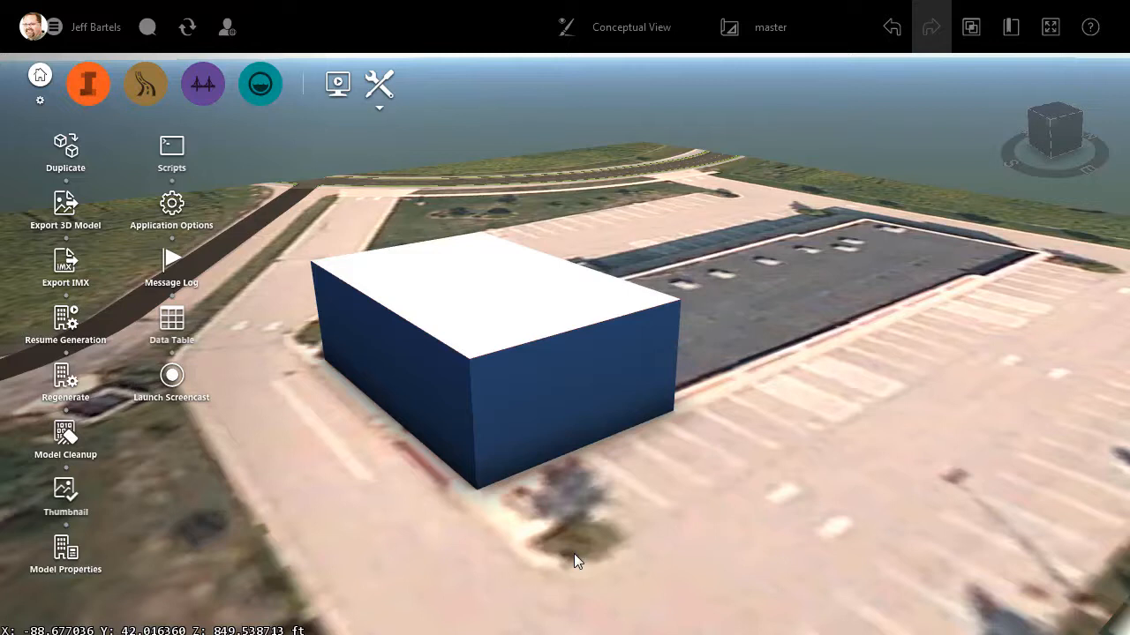
mouse_move(88, 403)
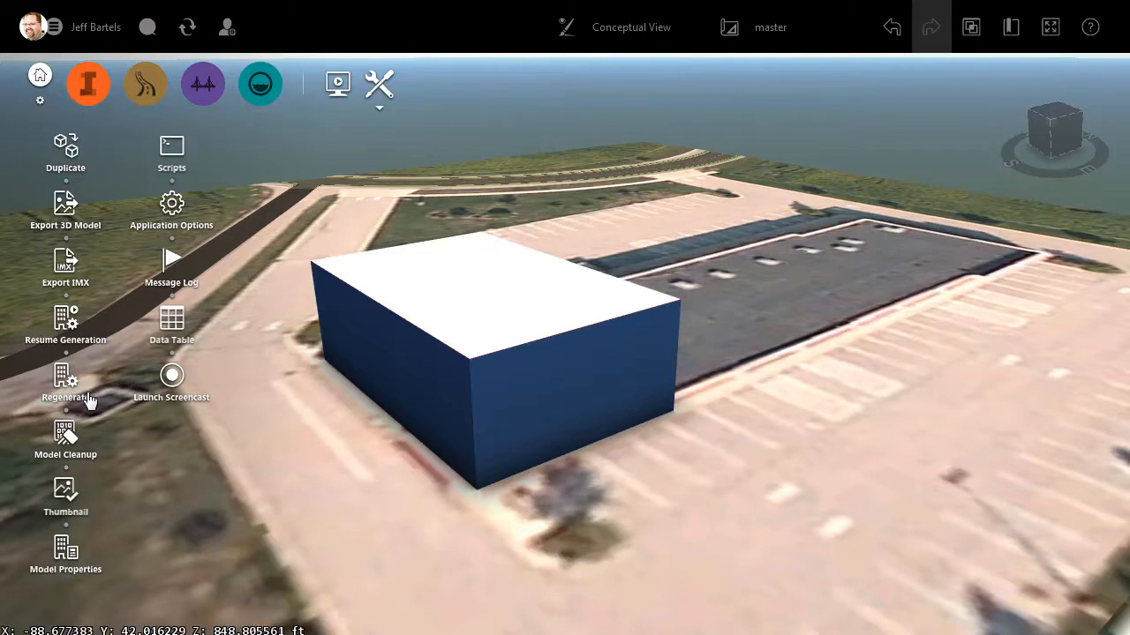
Step: Regenerate the whole model and let the scene reload with the new building
click(65, 379)
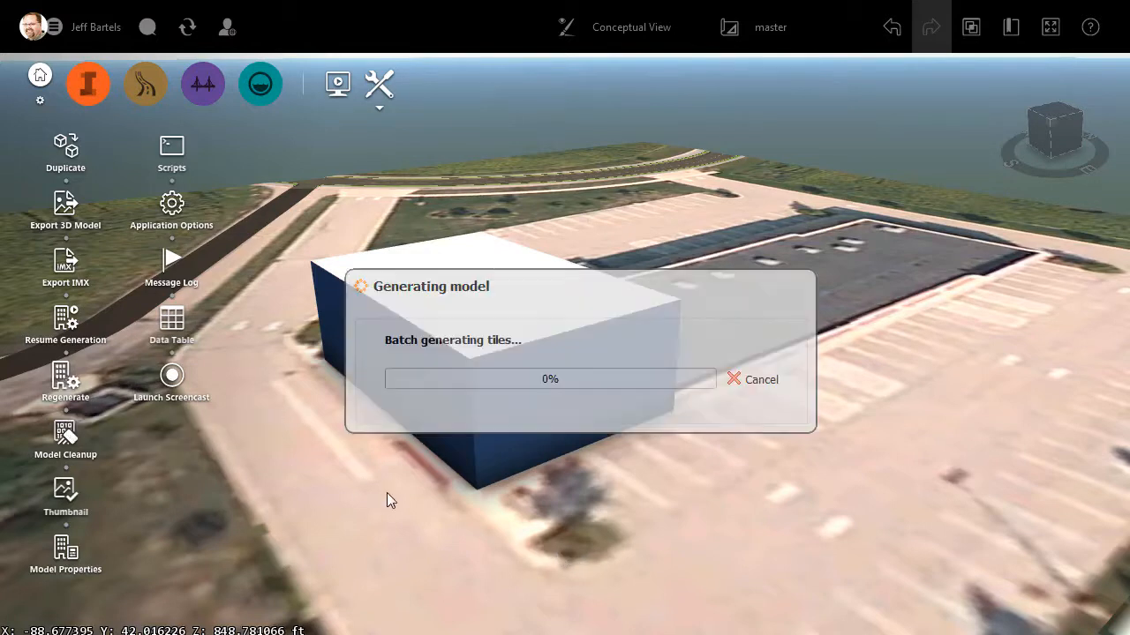
click(752, 377)
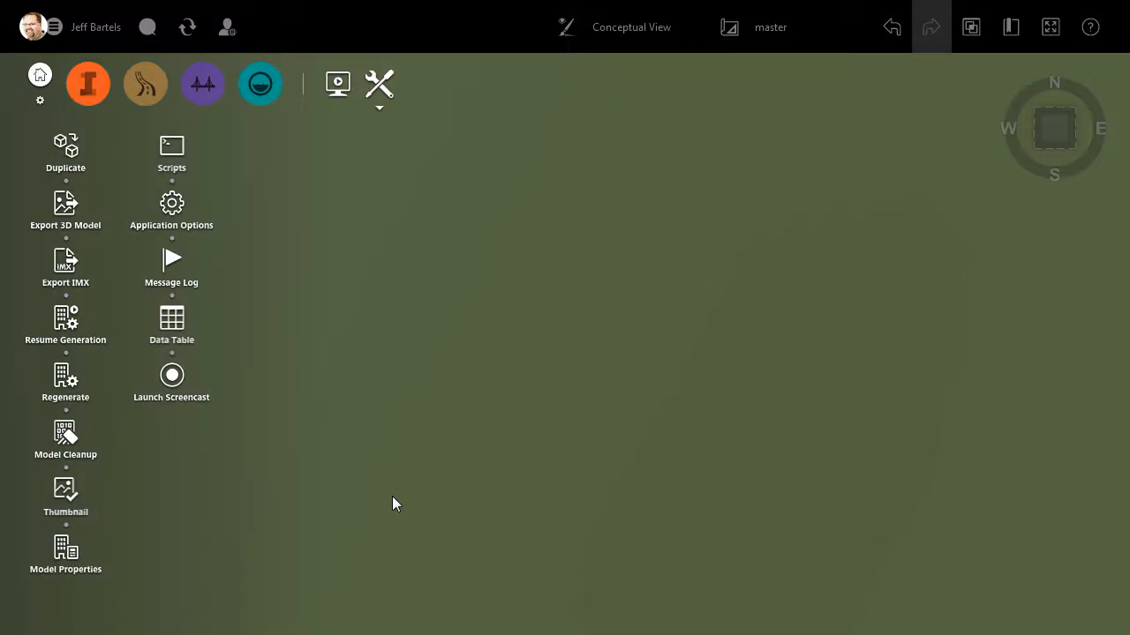
mouse_move(916, 141)
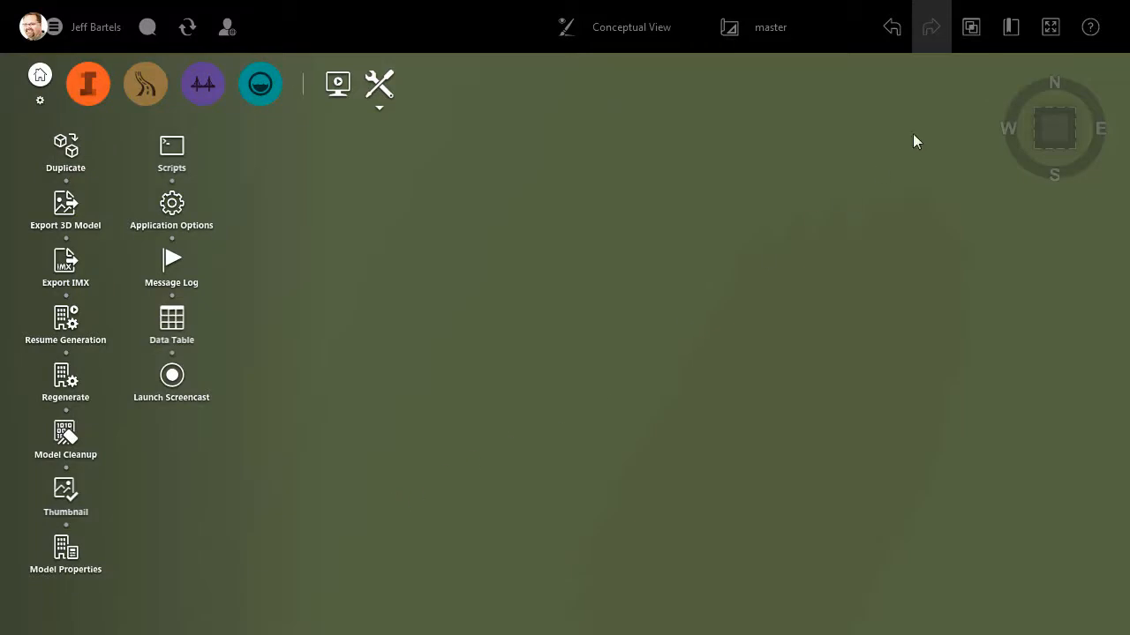
click(1009, 26)
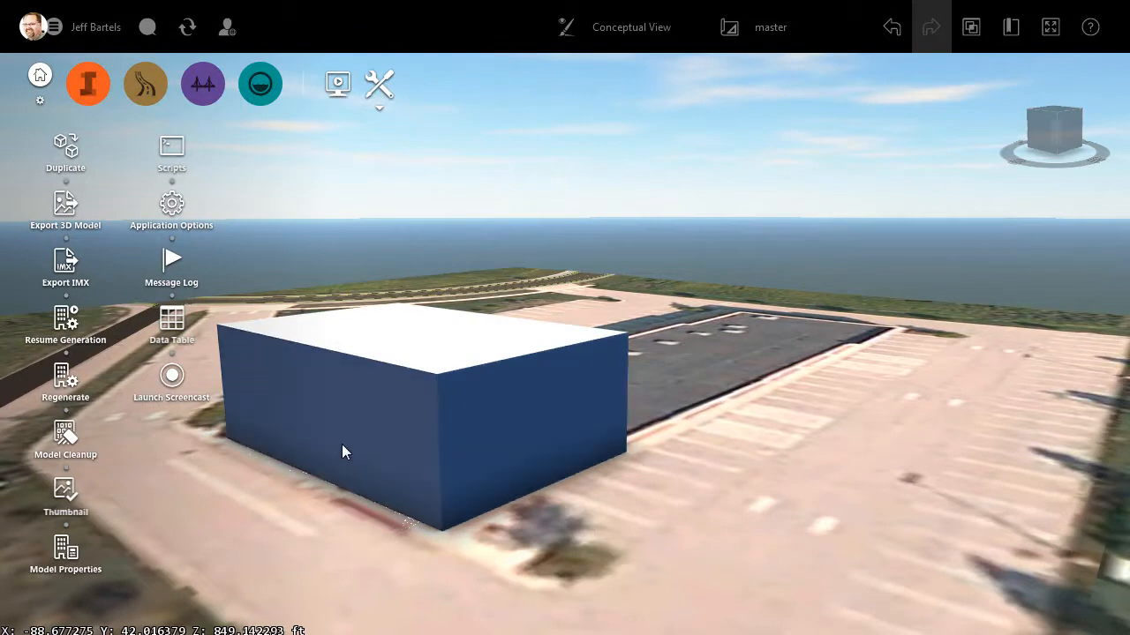
mouse_move(526, 572)
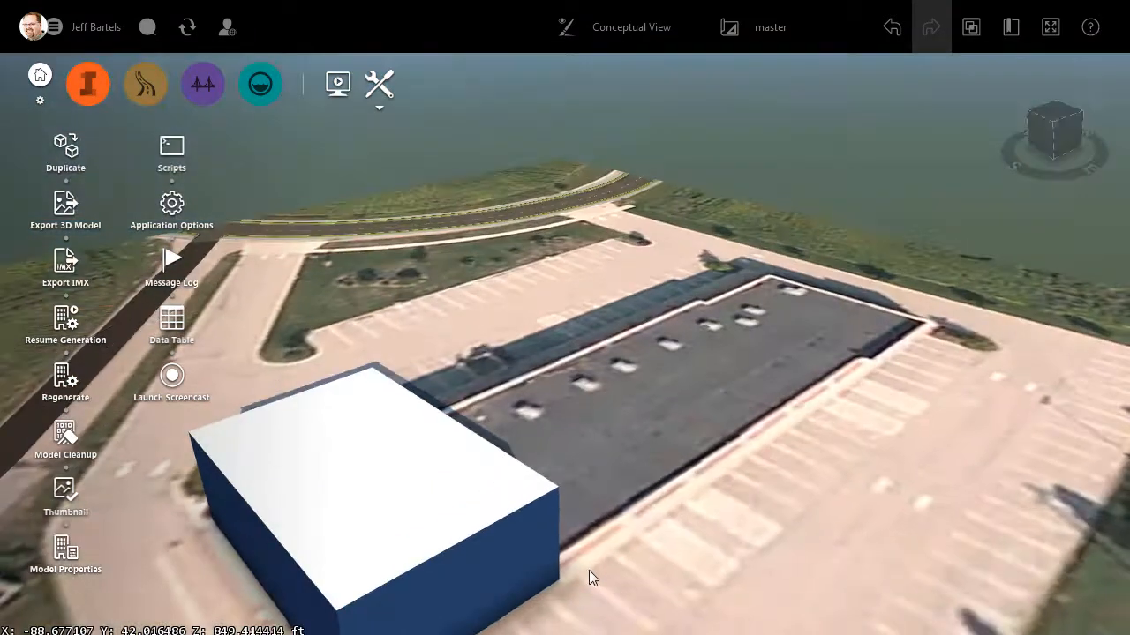
Step: Move the small end building into place, then switch to the Step_03 proposal
drag(593, 577, 420, 440)
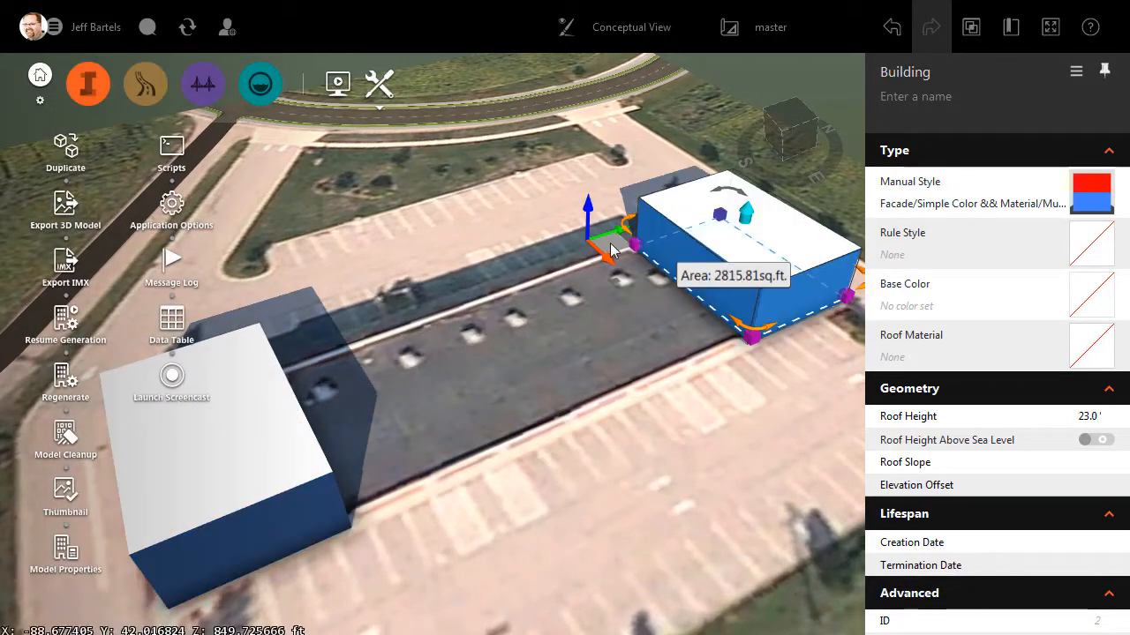
drag(618, 238, 603, 256)
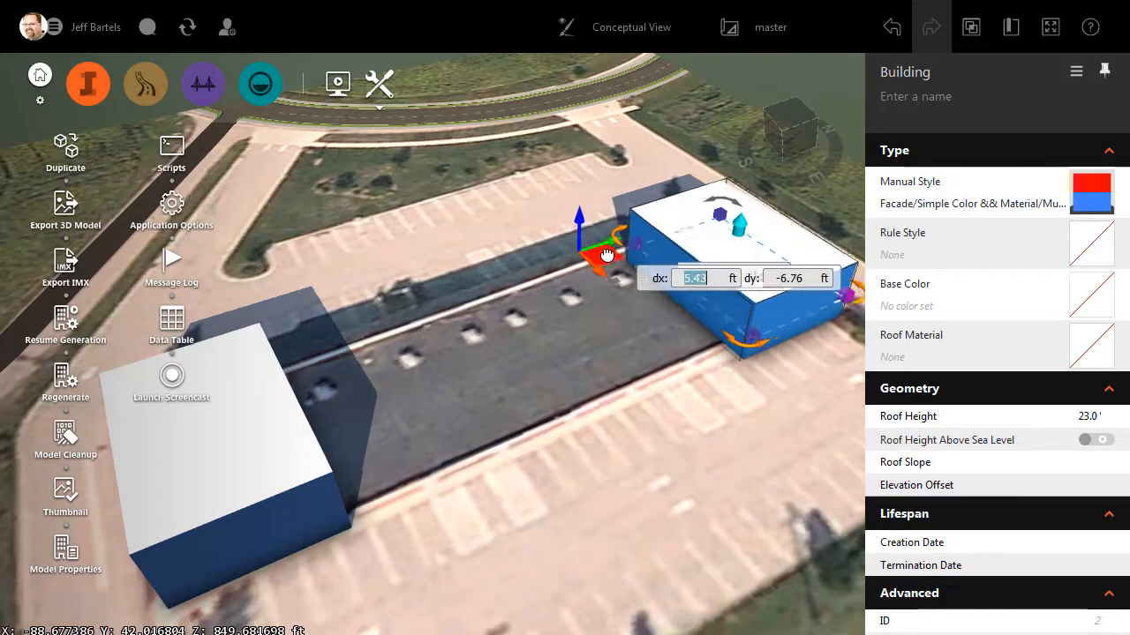
drag(607, 256, 607, 244)
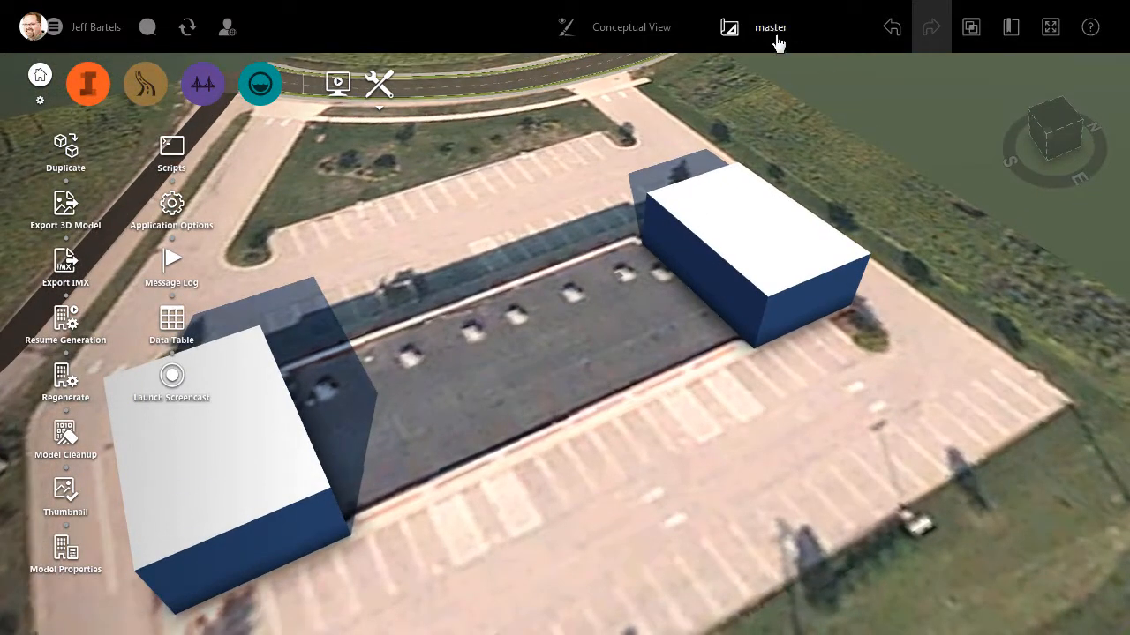
click(769, 27)
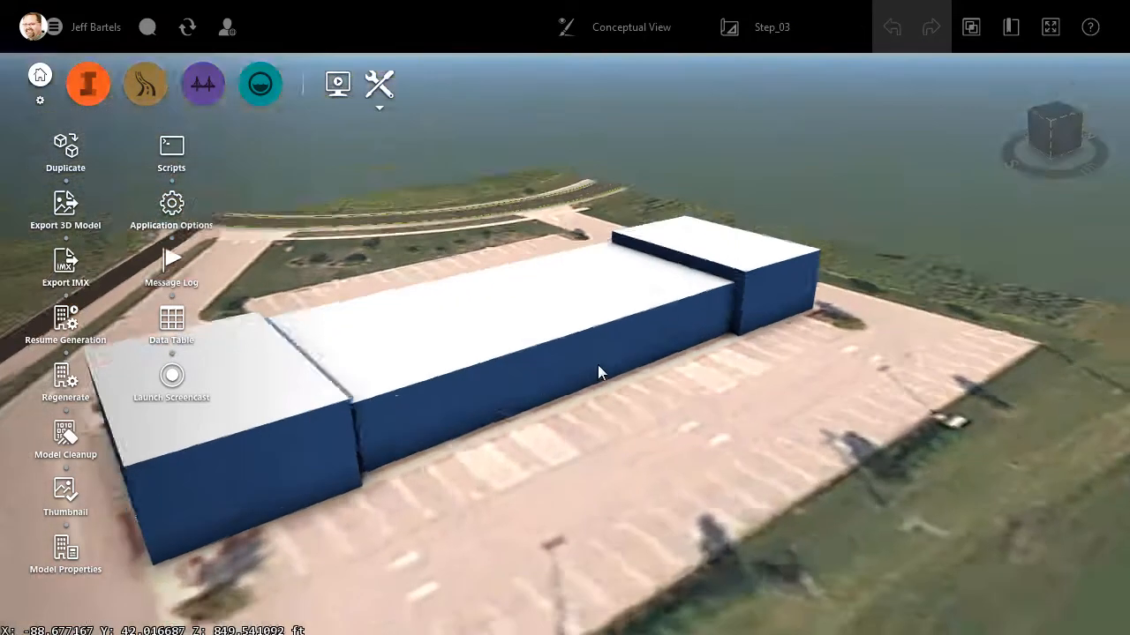
drag(600, 371, 706, 409)
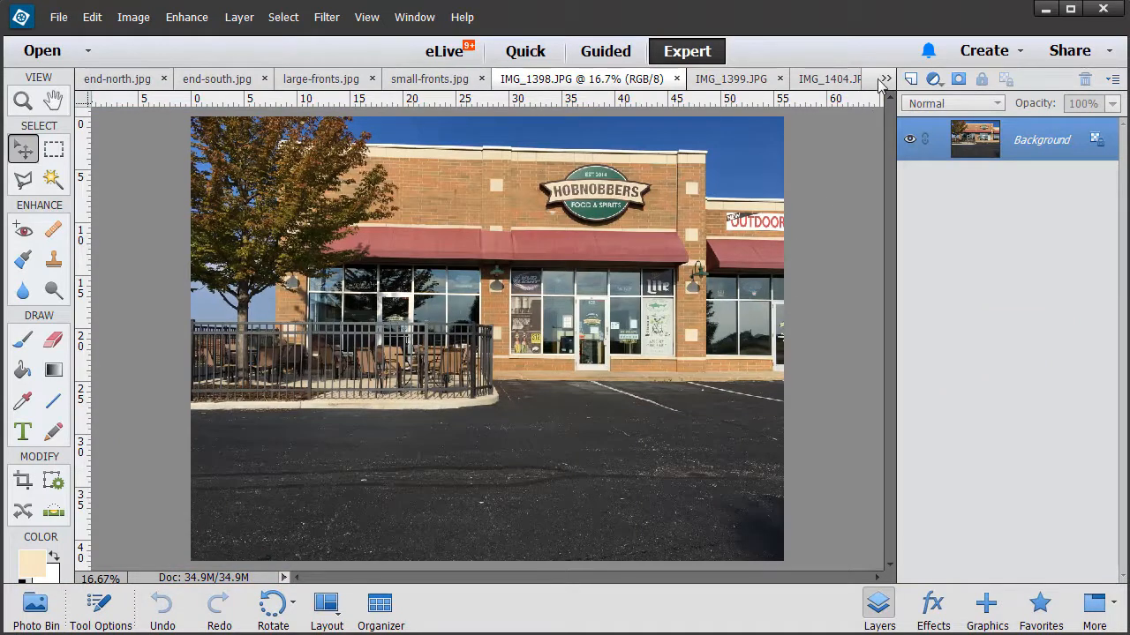
Step: View the IMG_1399 storefront and IMG_1404 brick wall photos from the open-documents list
click(884, 78)
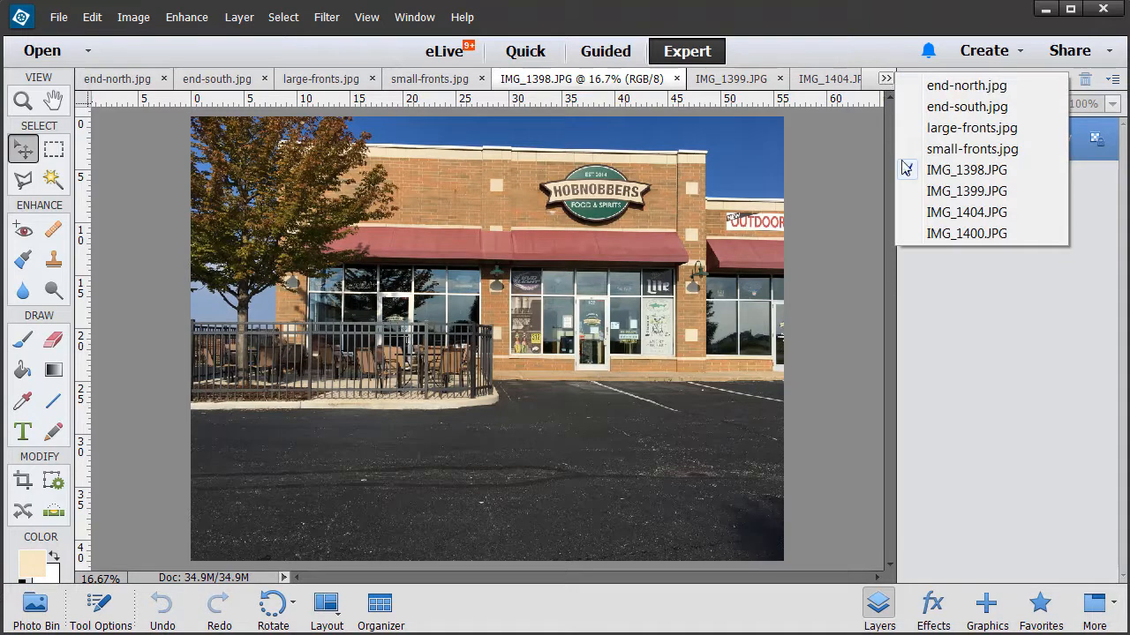
click(968, 191)
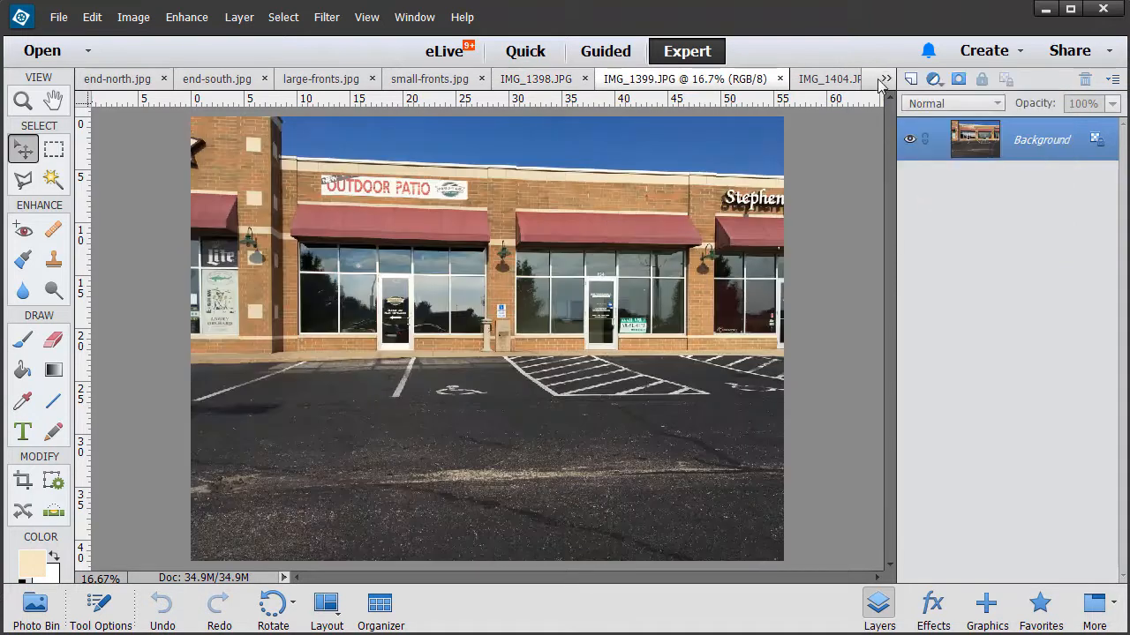
click(884, 77)
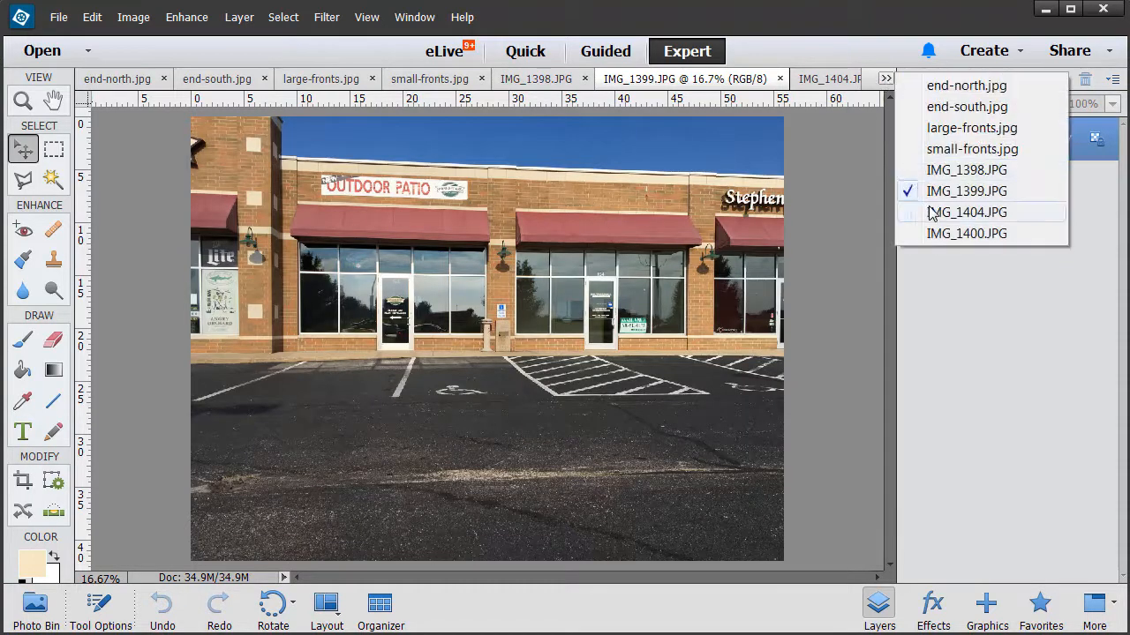
click(965, 211)
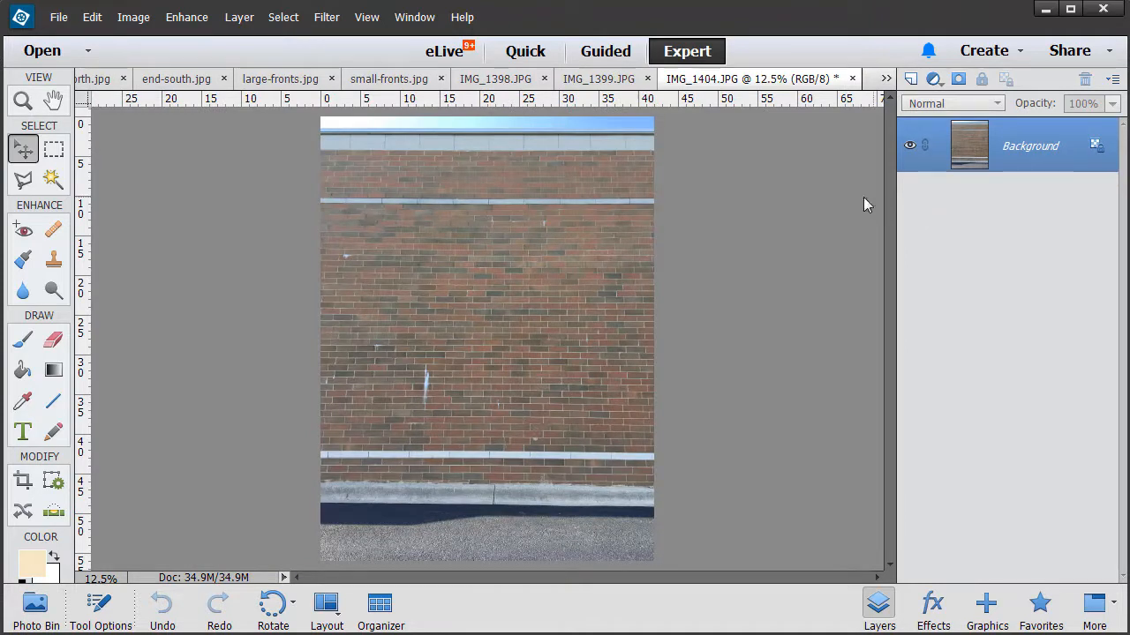
mouse_move(879, 85)
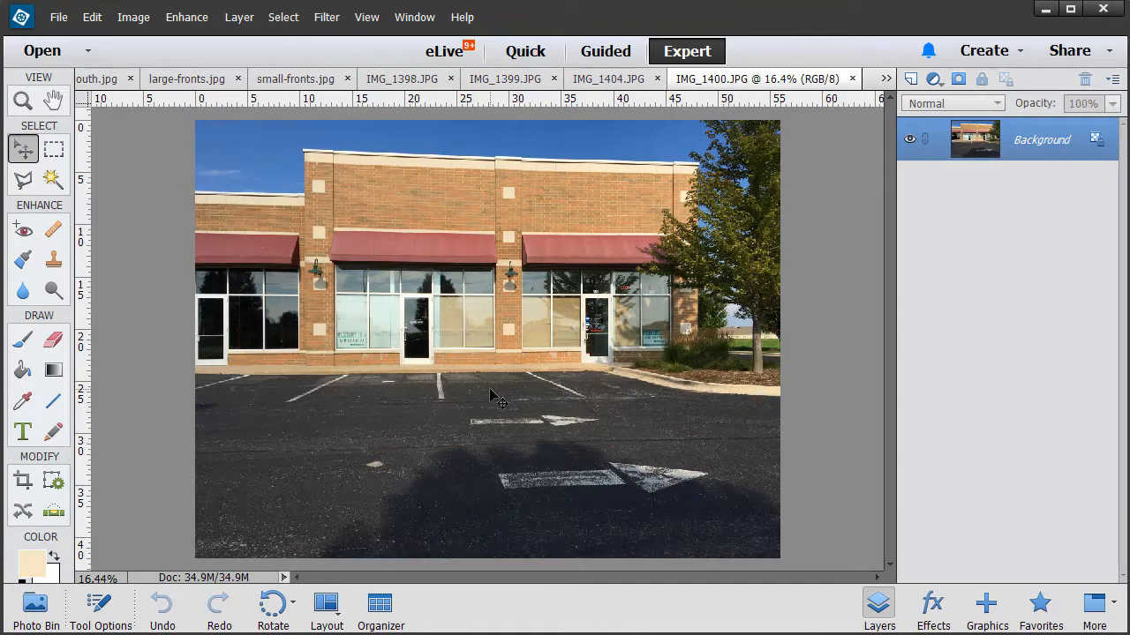
mouse_move(495, 413)
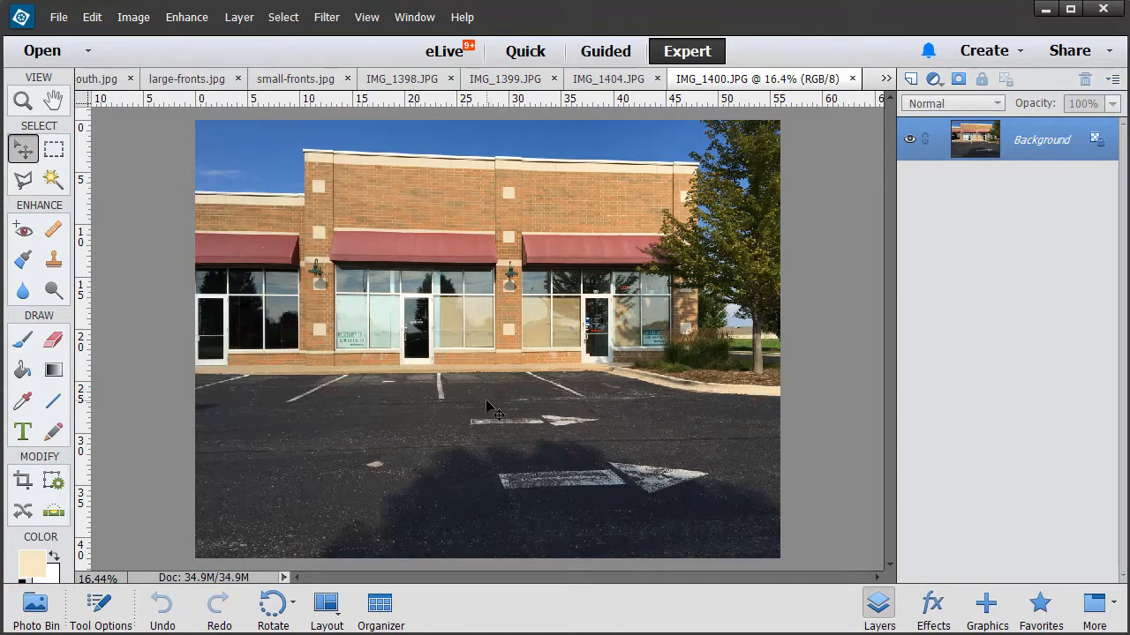
mouse_move(473, 406)
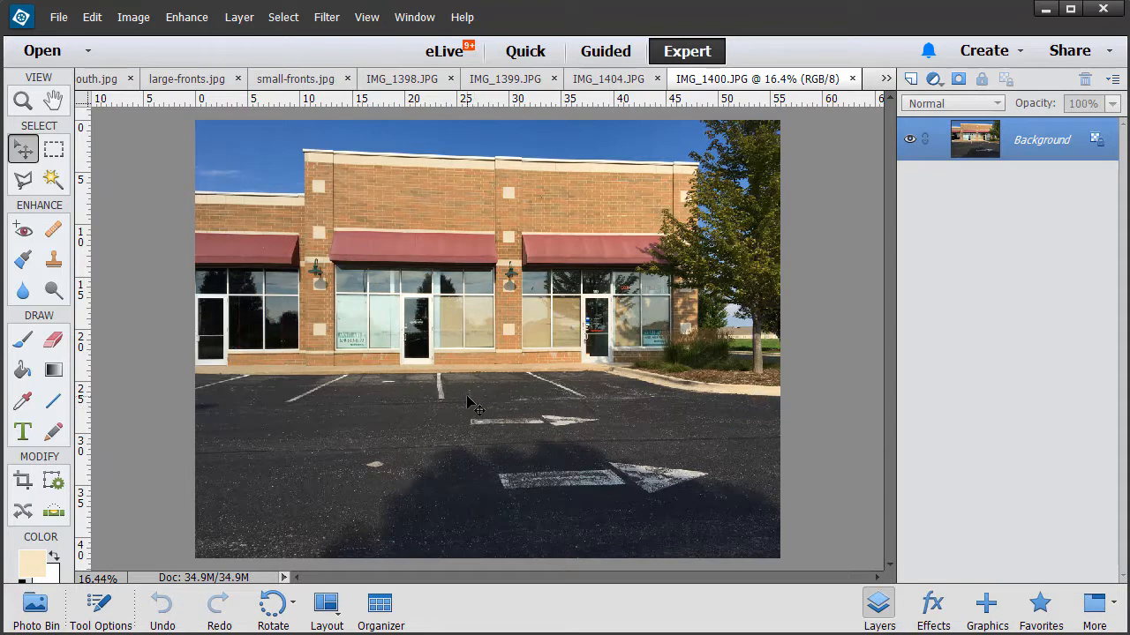
mouse_move(544, 360)
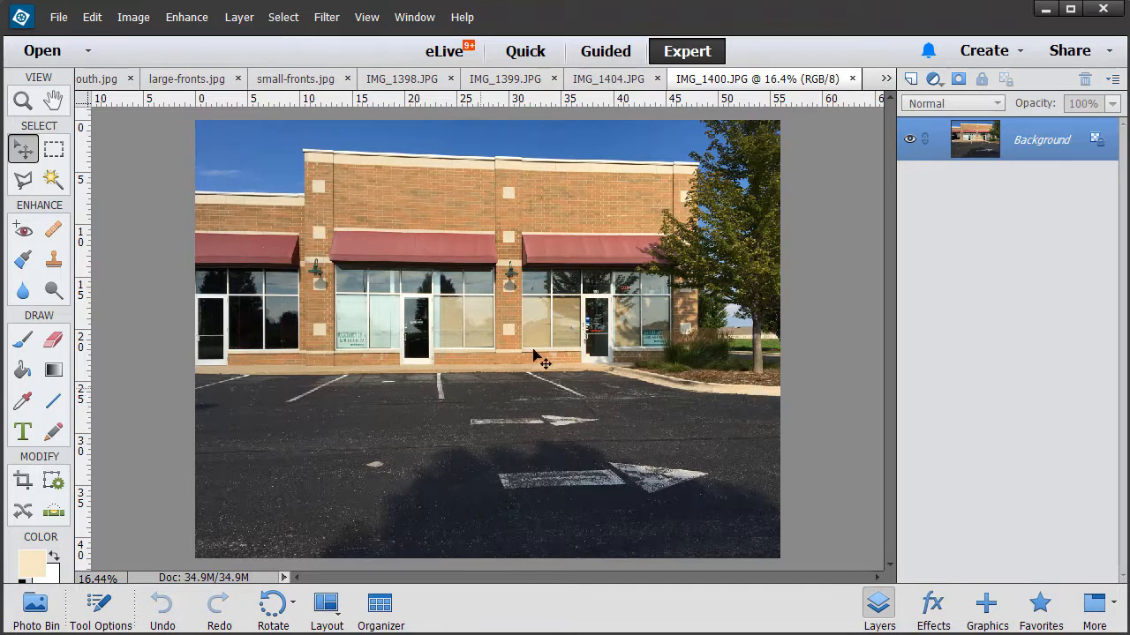
Step: View the small-fronts, large-fronts and end-south brick texture images made from the photos
click(886, 77)
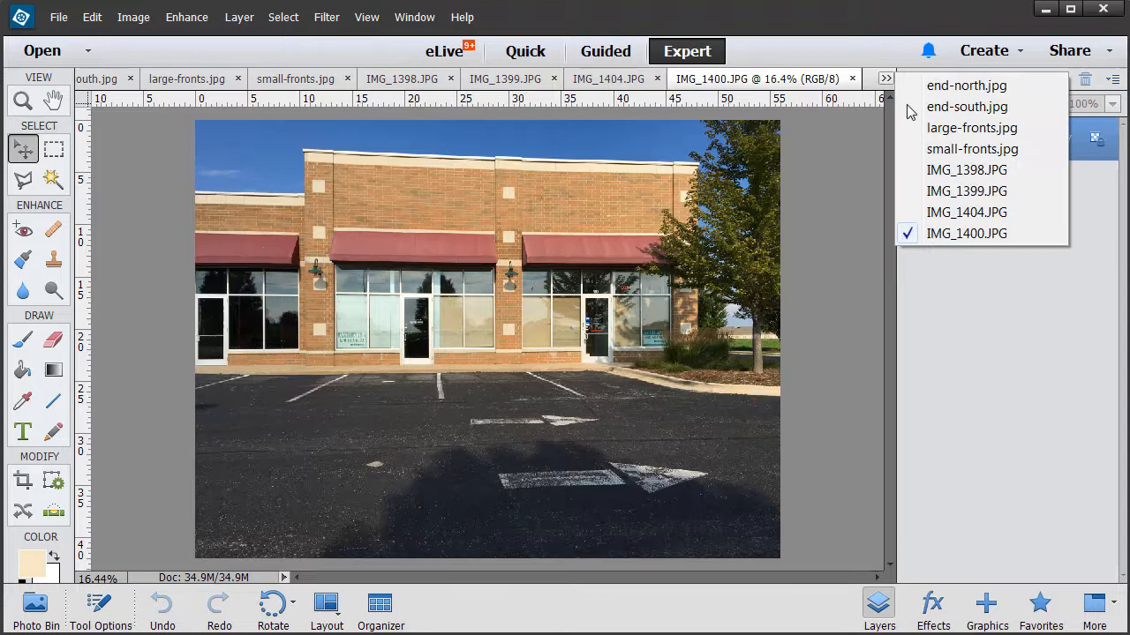
click(971, 149)
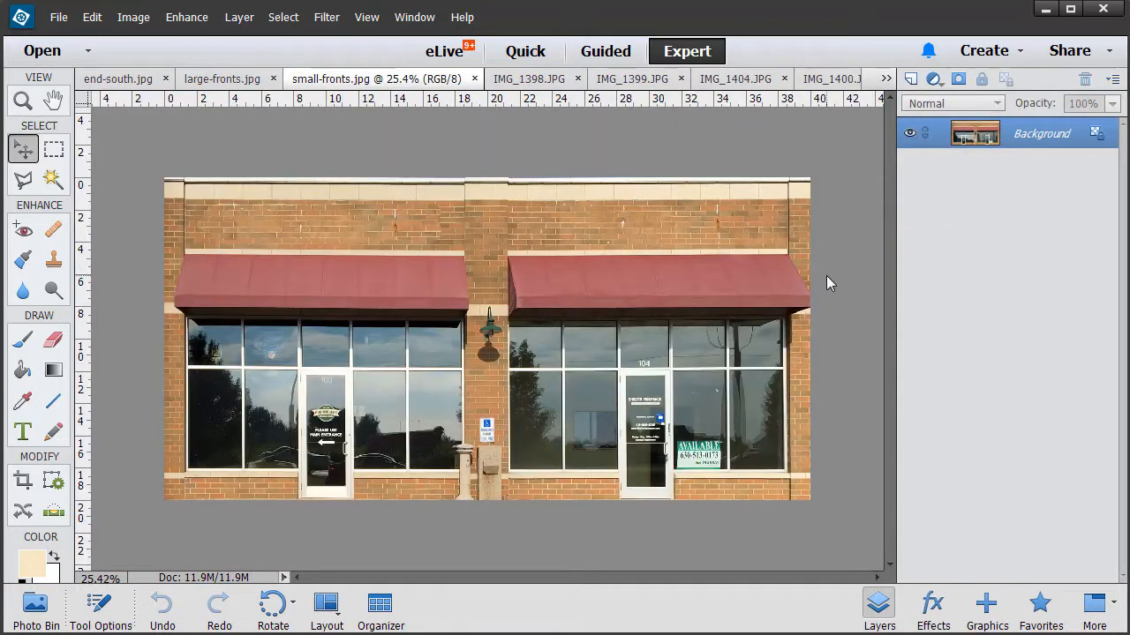
click(886, 78)
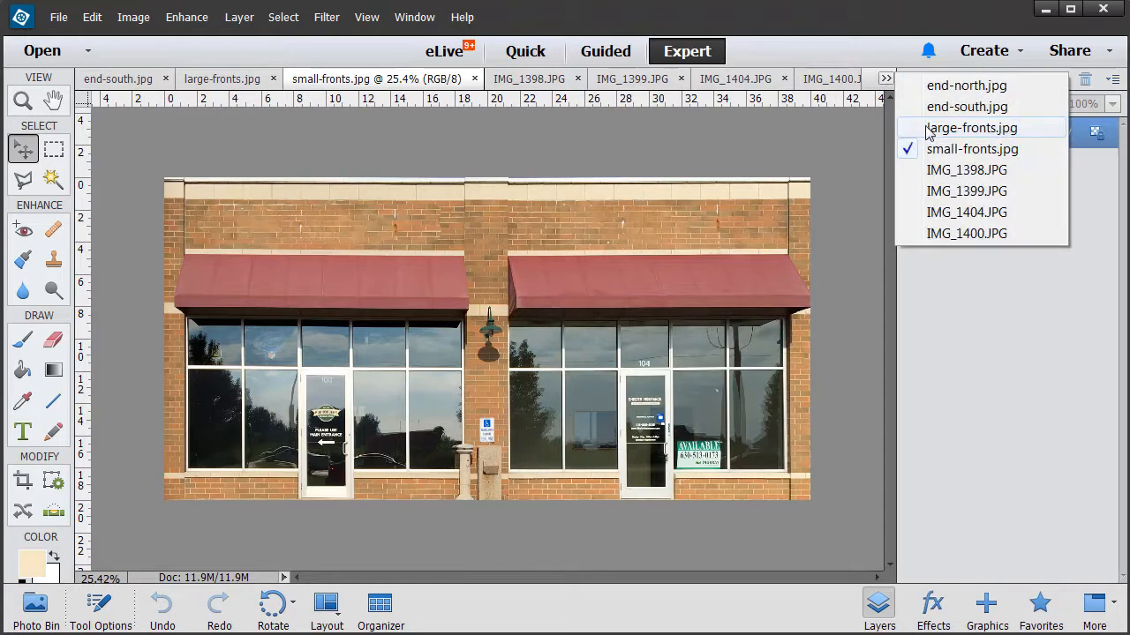
click(971, 127)
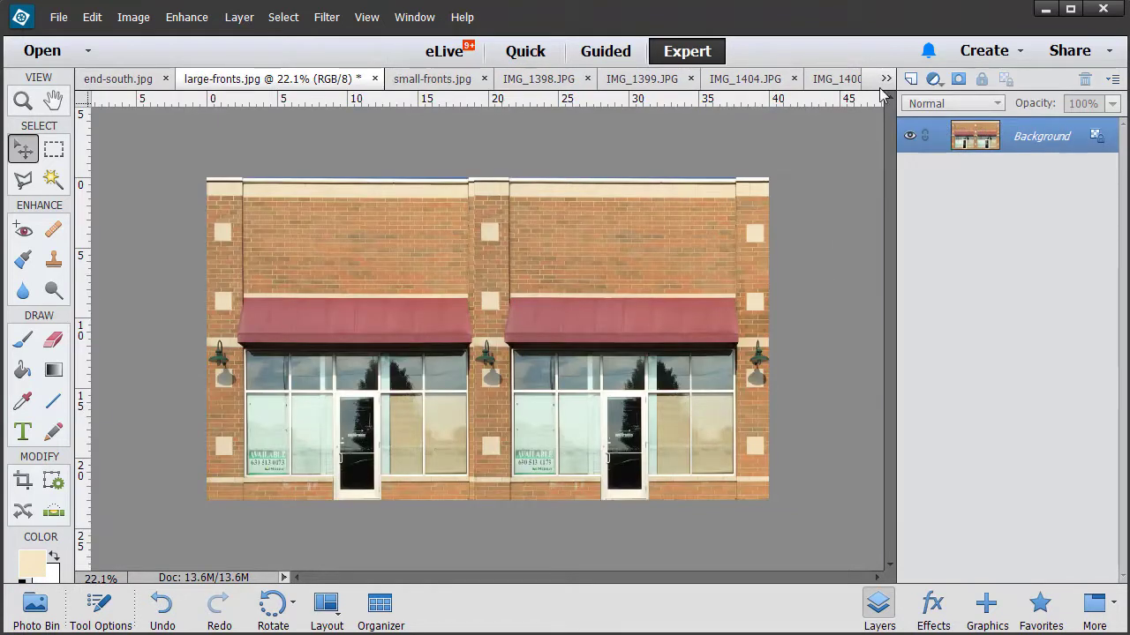
click(116, 78)
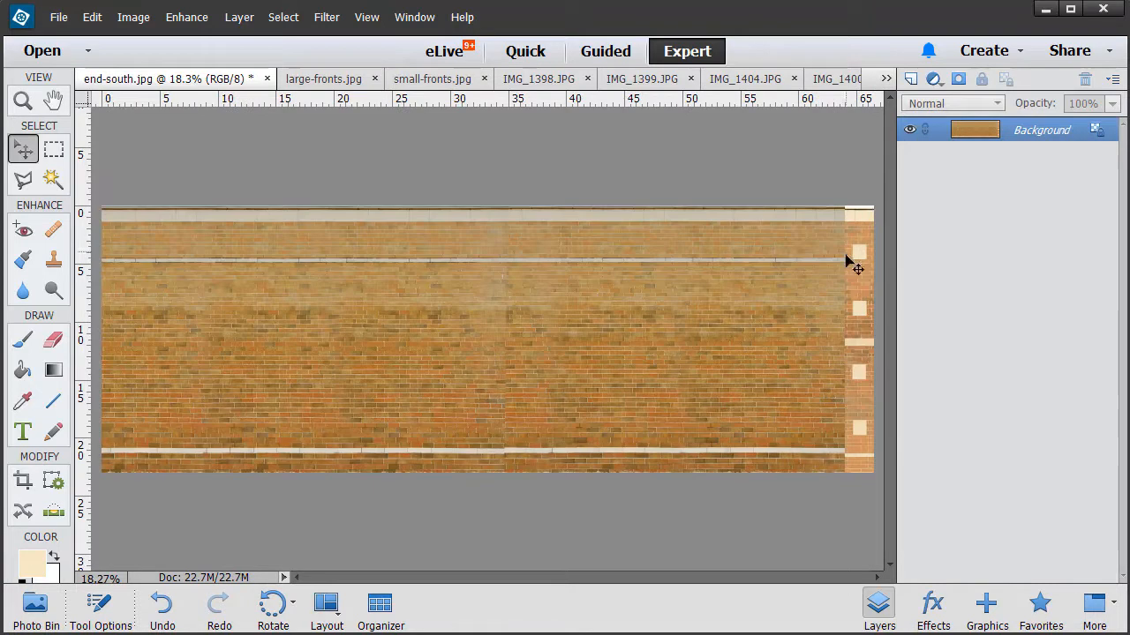
mouse_move(473, 388)
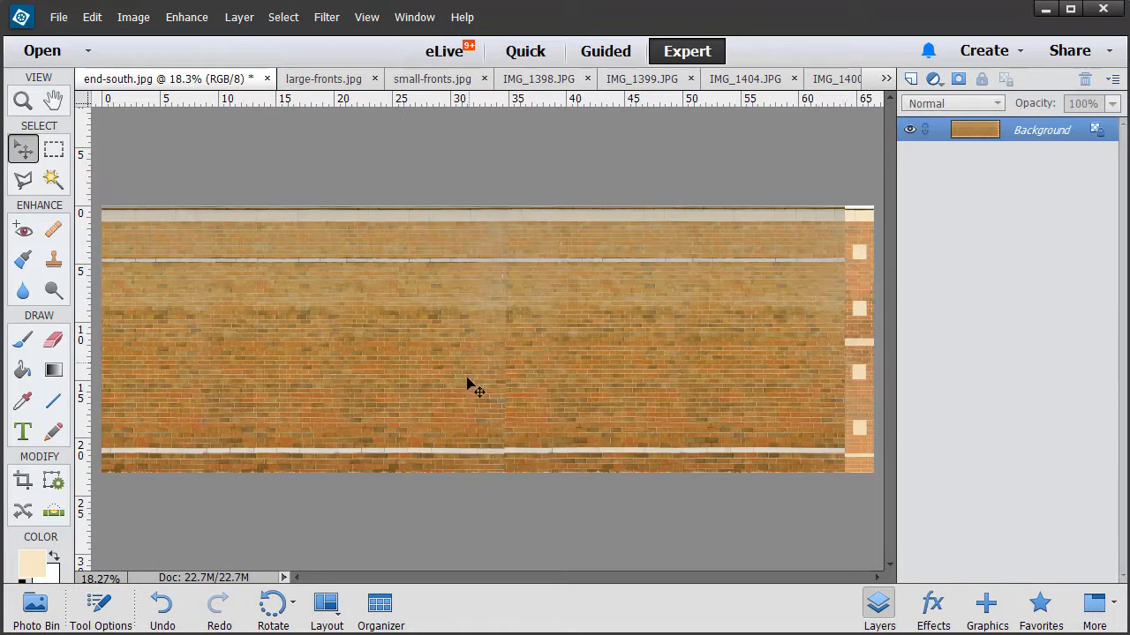
mouse_move(491, 426)
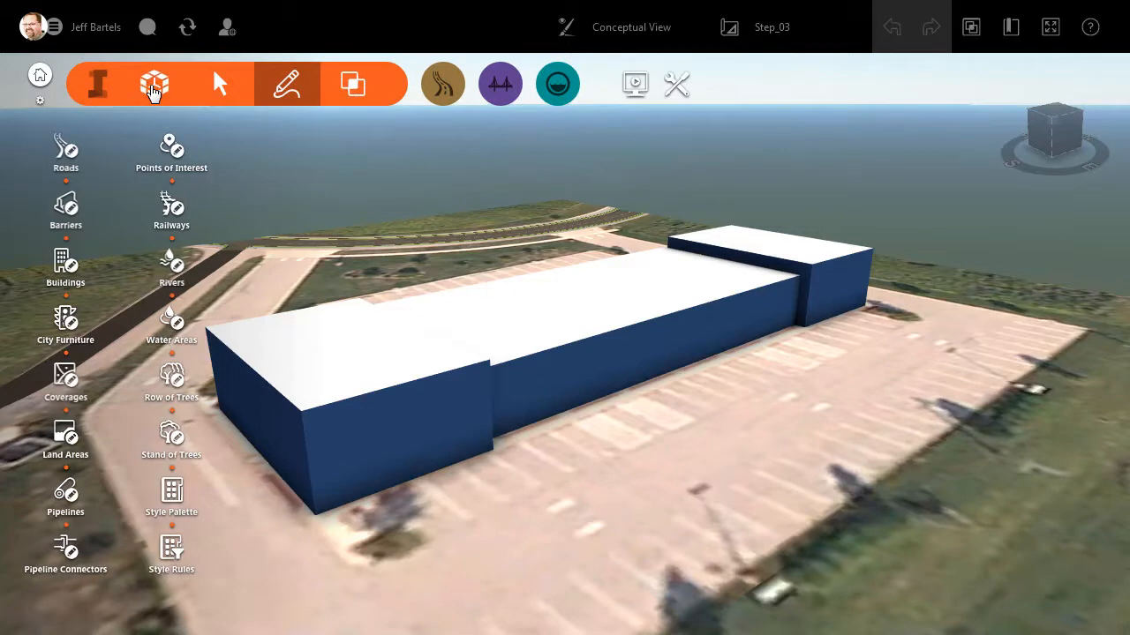
Step: In the Style Palette's Material tab, start a new texture-based material style
click(153, 85)
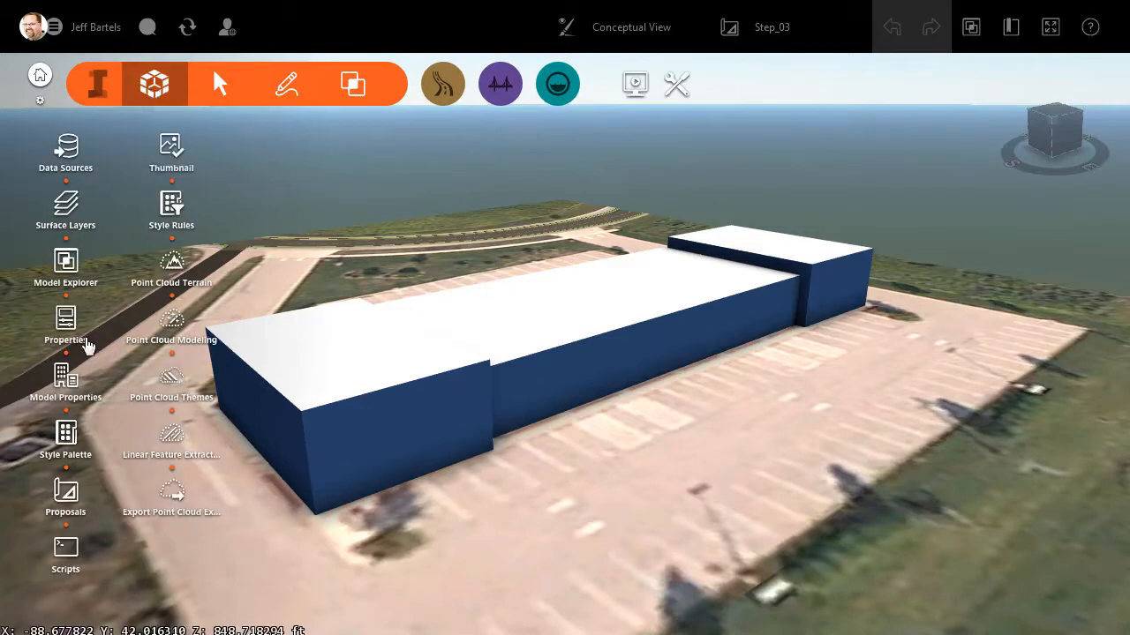
click(65, 438)
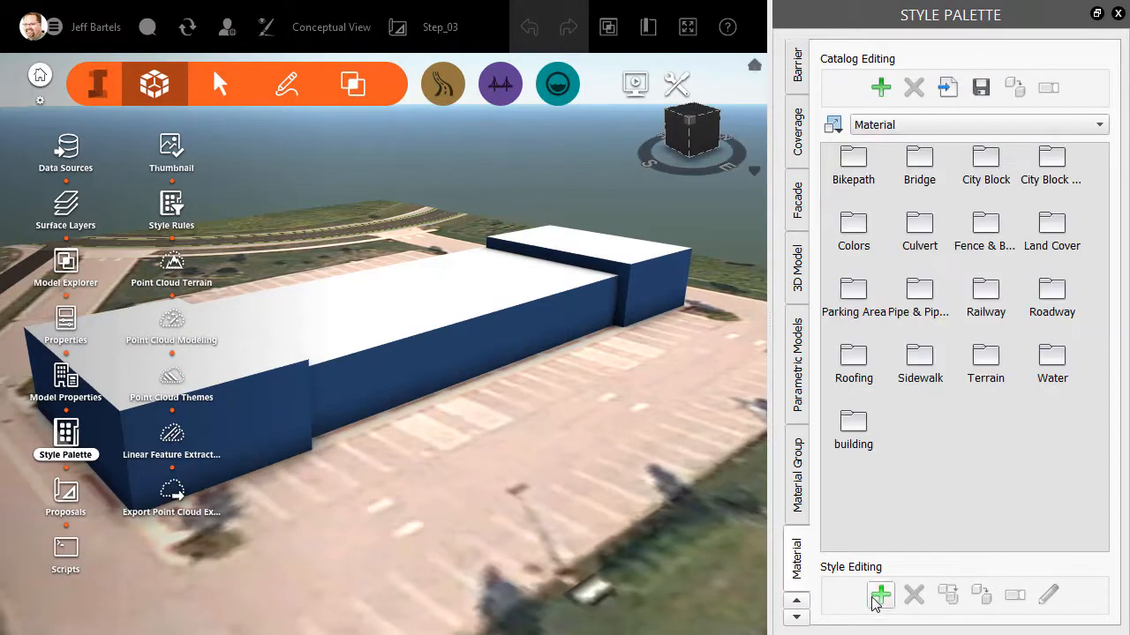
click(879, 593)
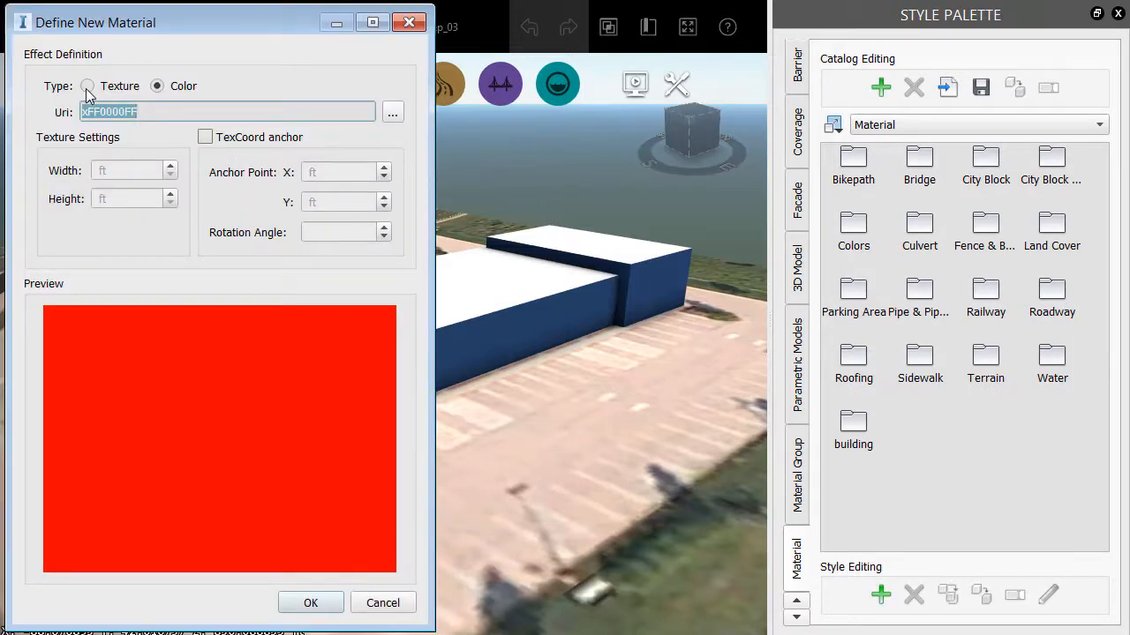
click(88, 85)
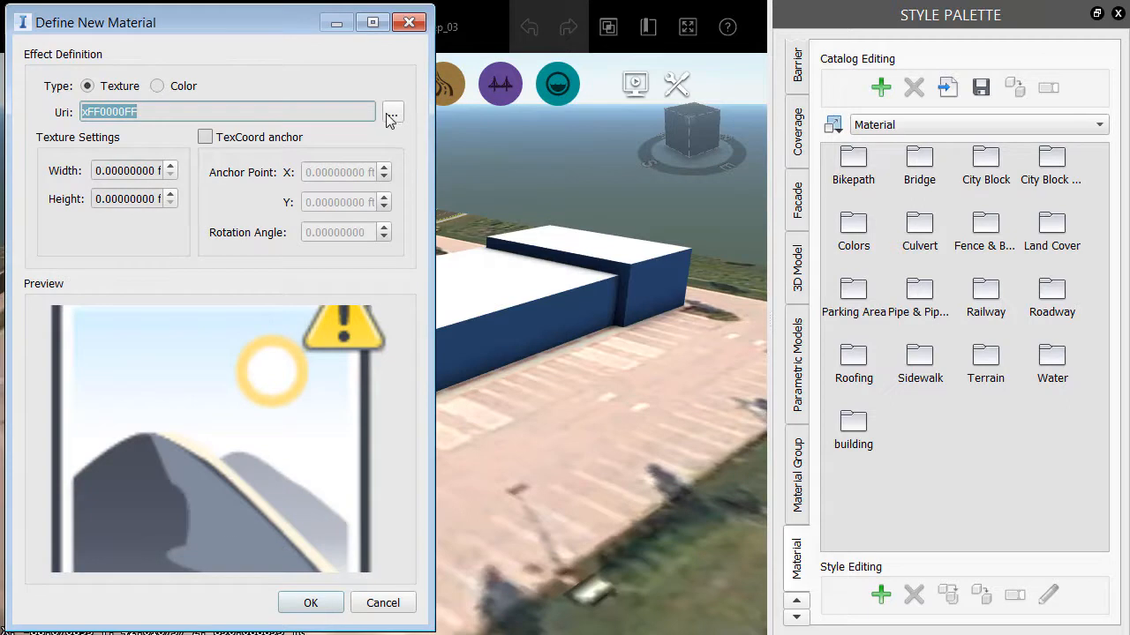
Step: Load large-fronts.jpg as the texture and create the new material
click(391, 113)
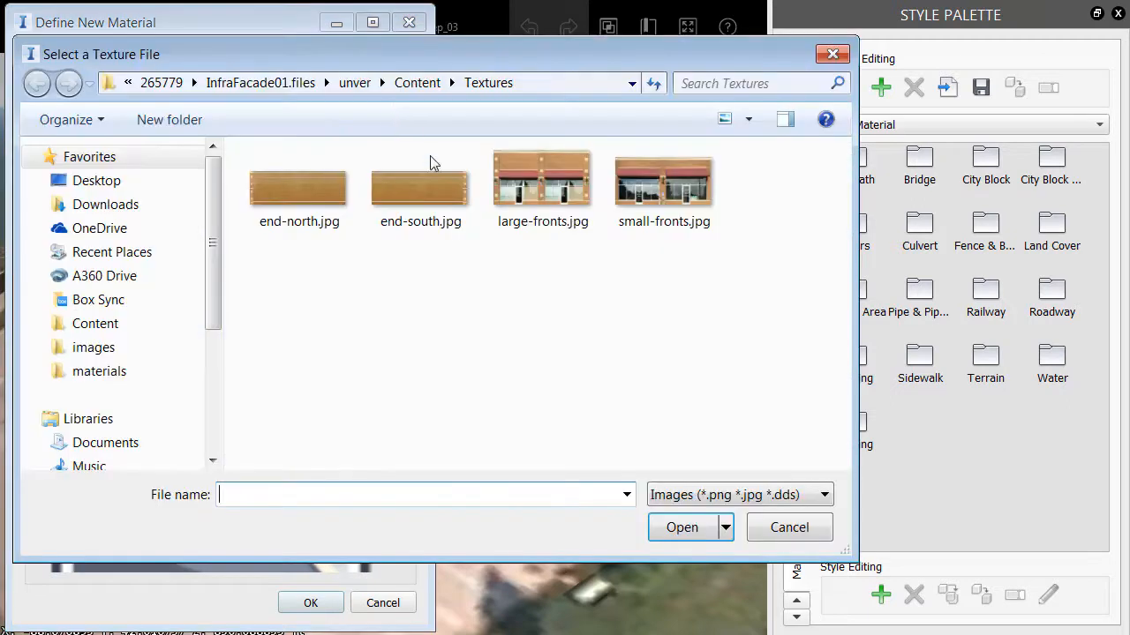
click(543, 185)
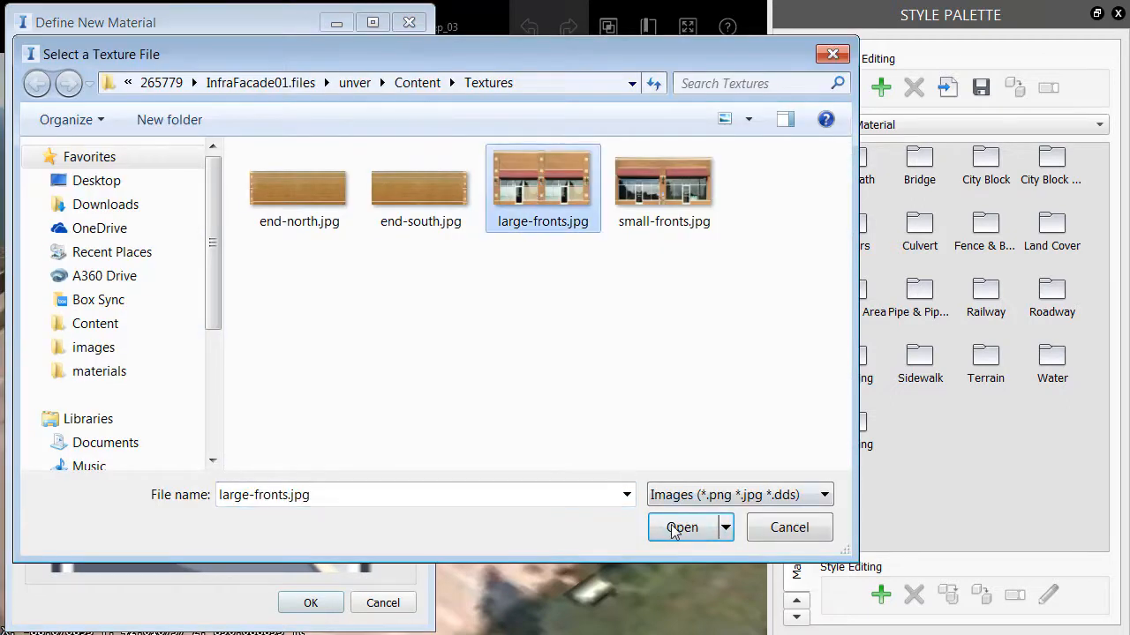
click(681, 526)
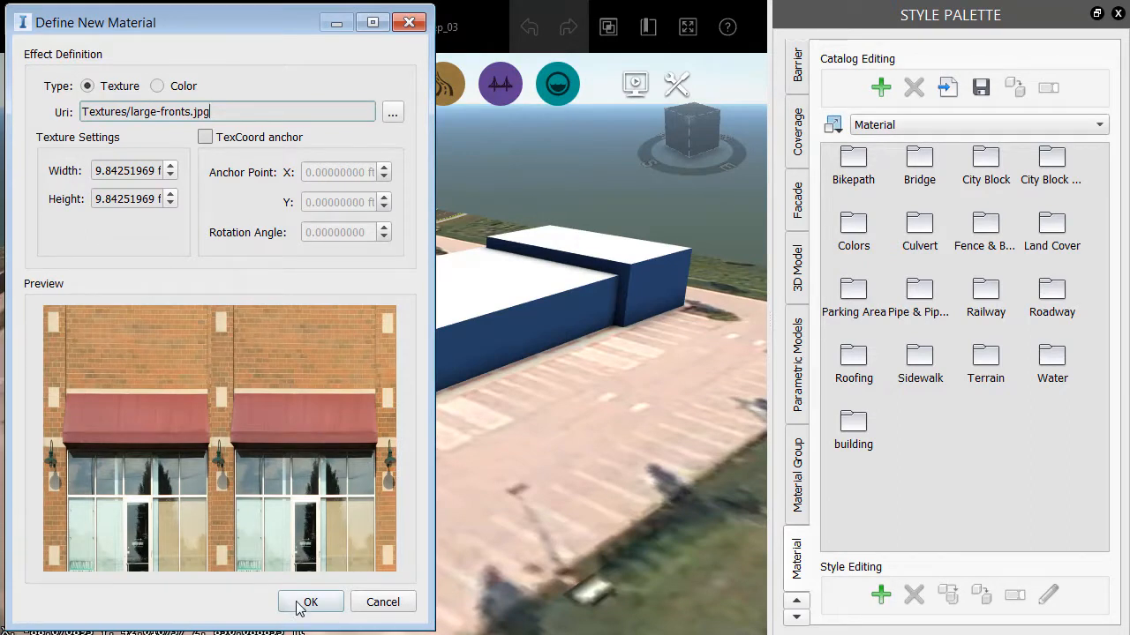
click(310, 602)
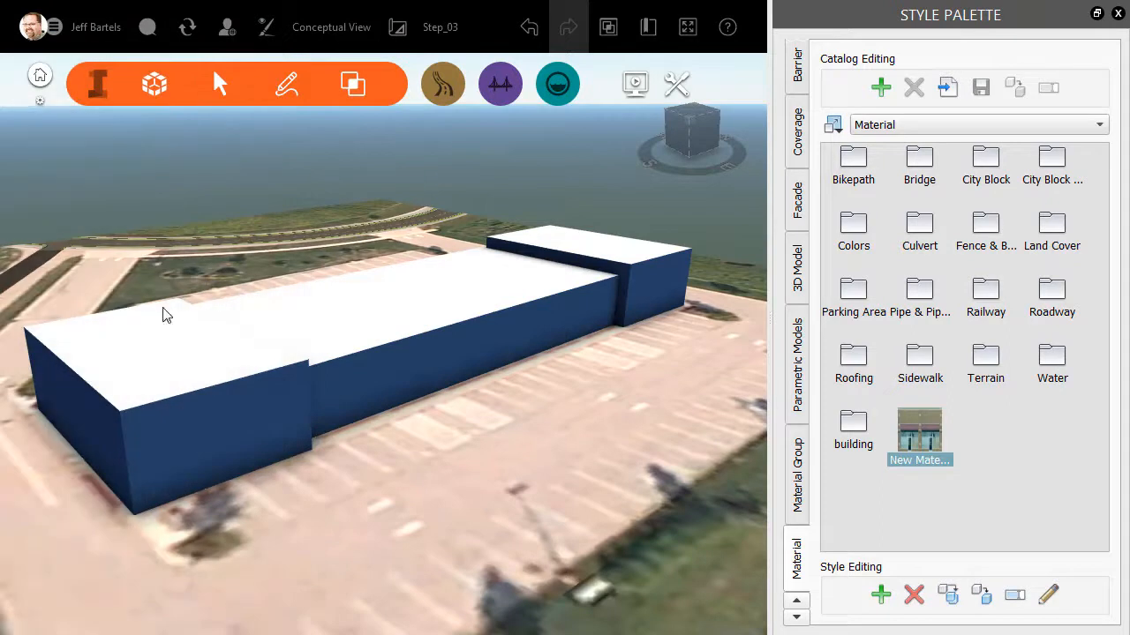
Step: Configure the material as 42.62 wide by 23 tall and name it Large Fronts
click(168, 379)
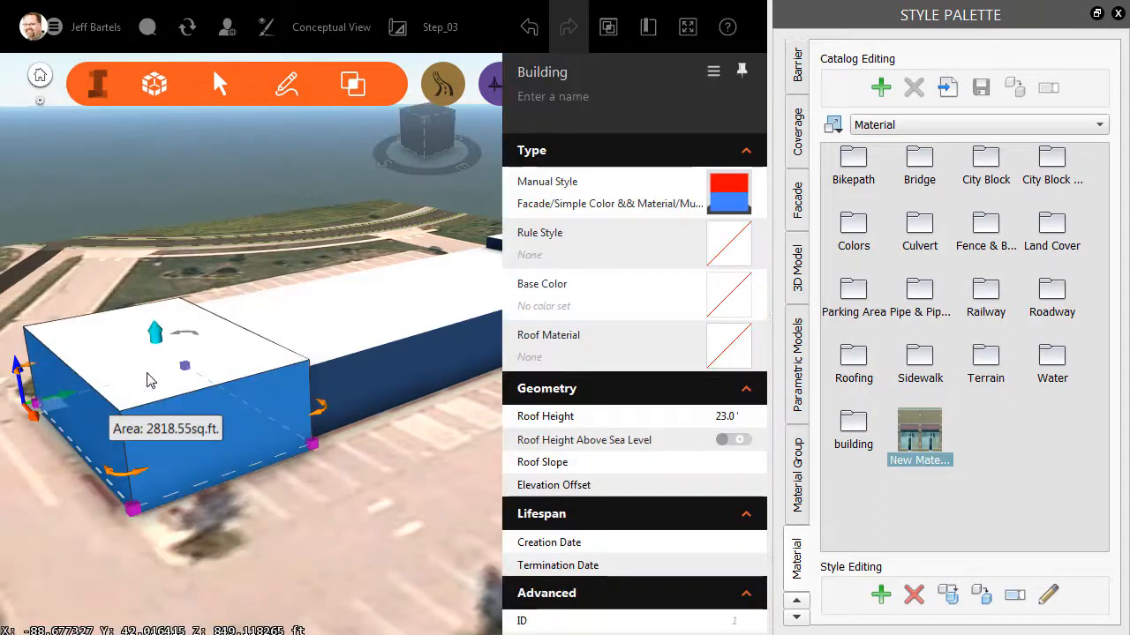
click(155, 334)
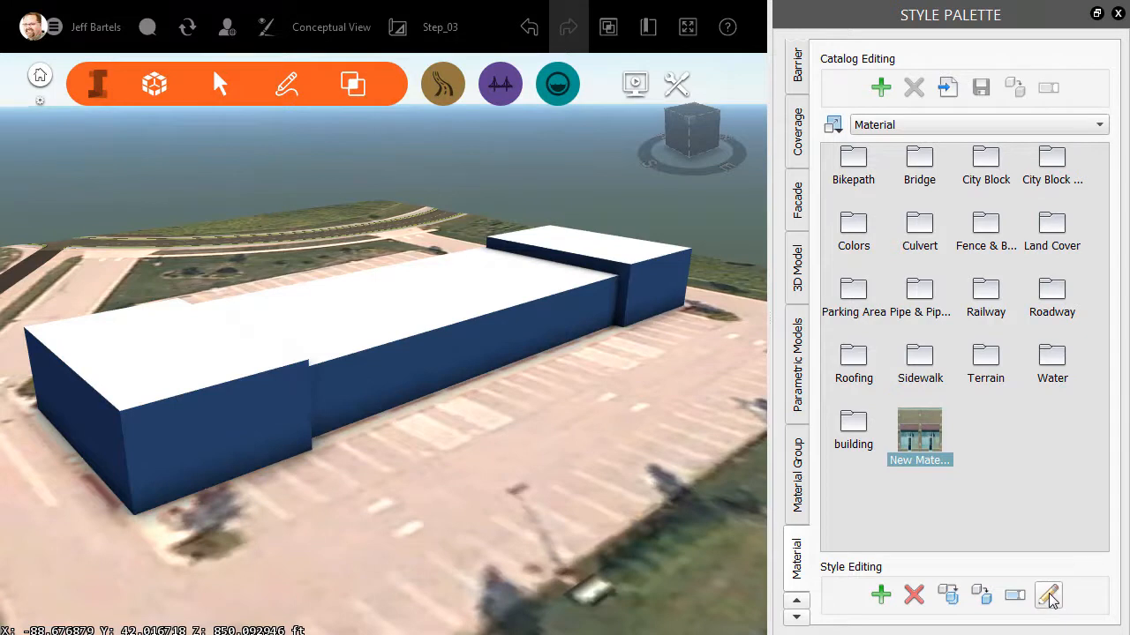
click(1049, 595)
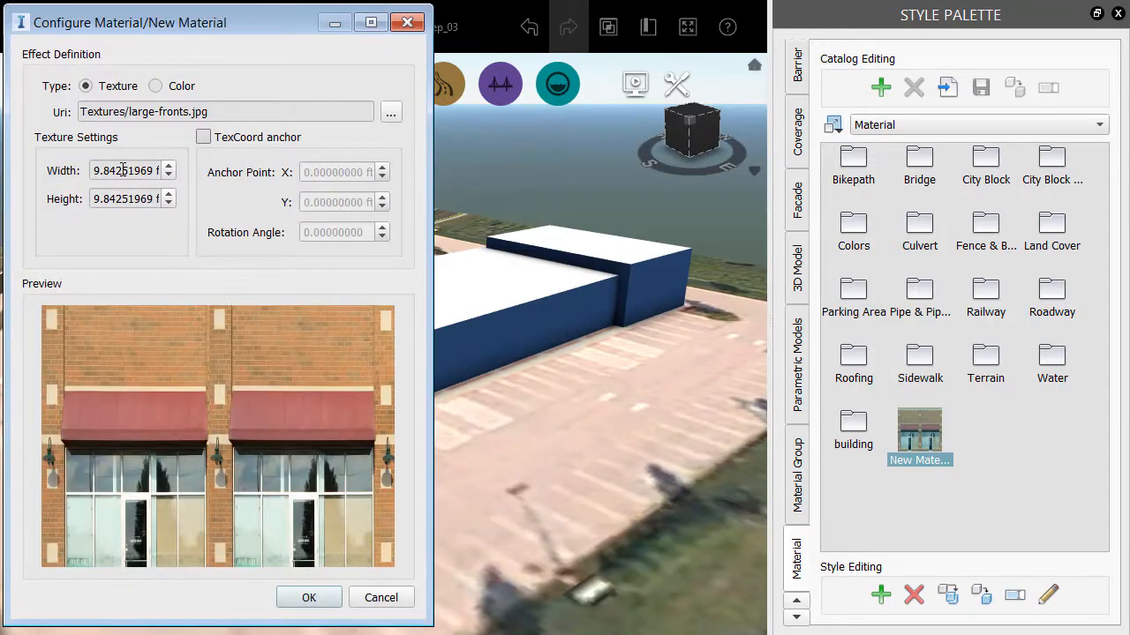
triple_click(123, 170)
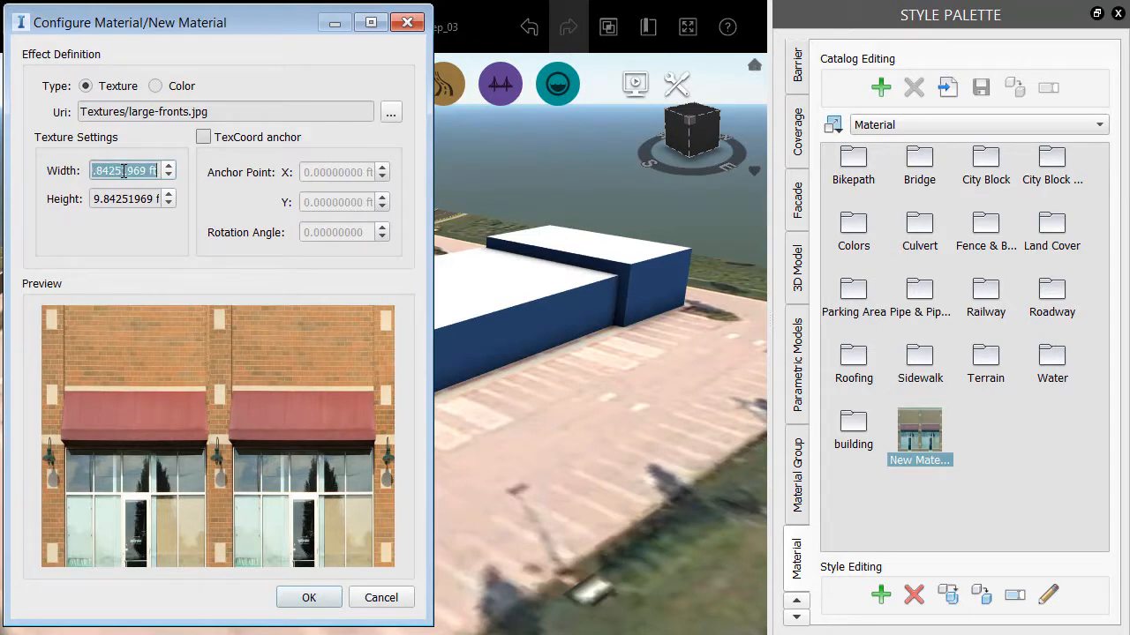
text(42.62000000)
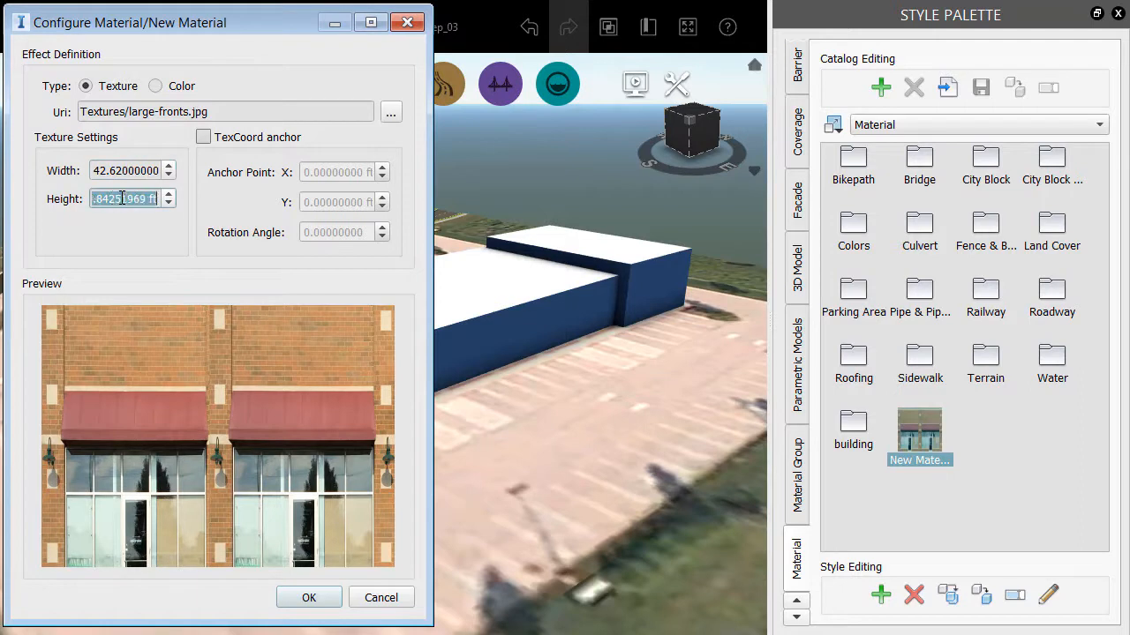
text(23)
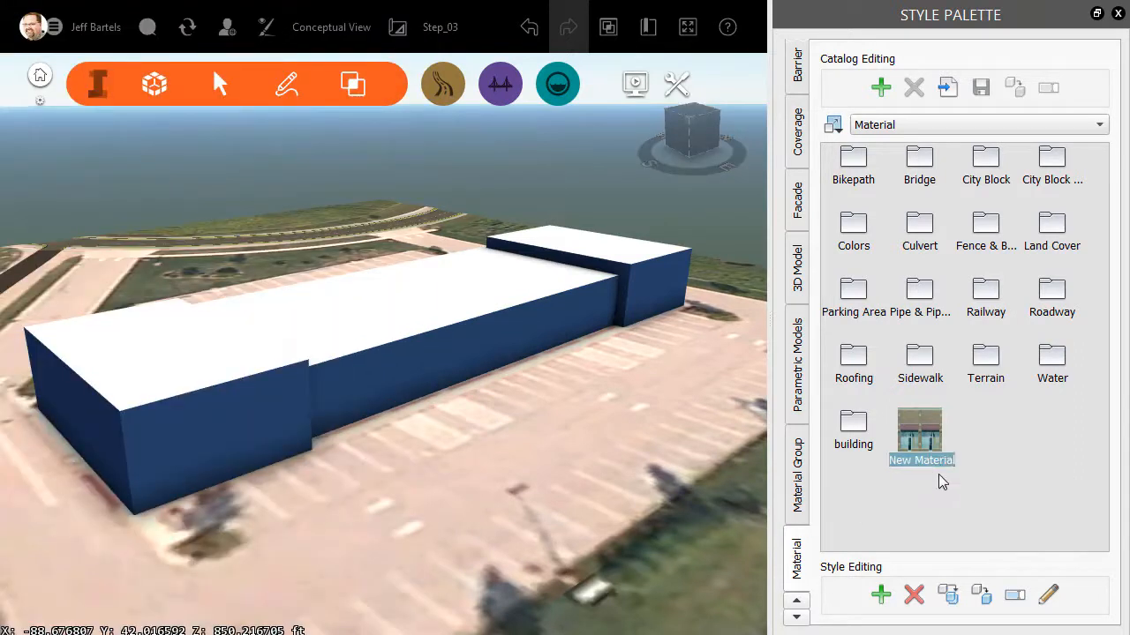
text(Large Fronts)
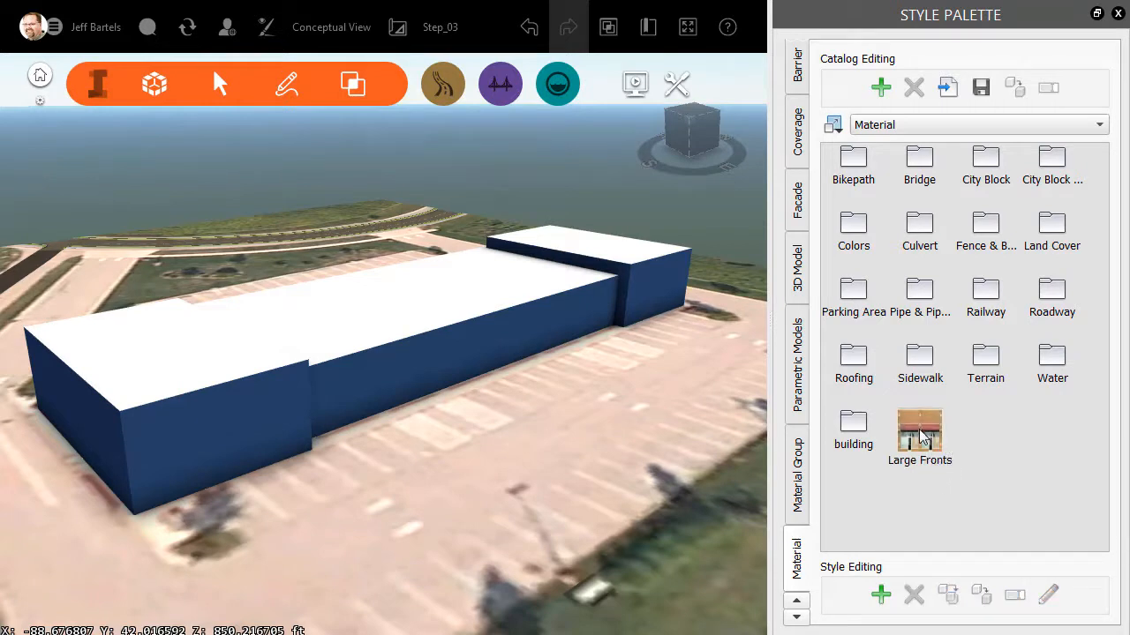
Step: Confirm the Large Fronts name so the material can be dragged onto the end blocks
click(918, 433)
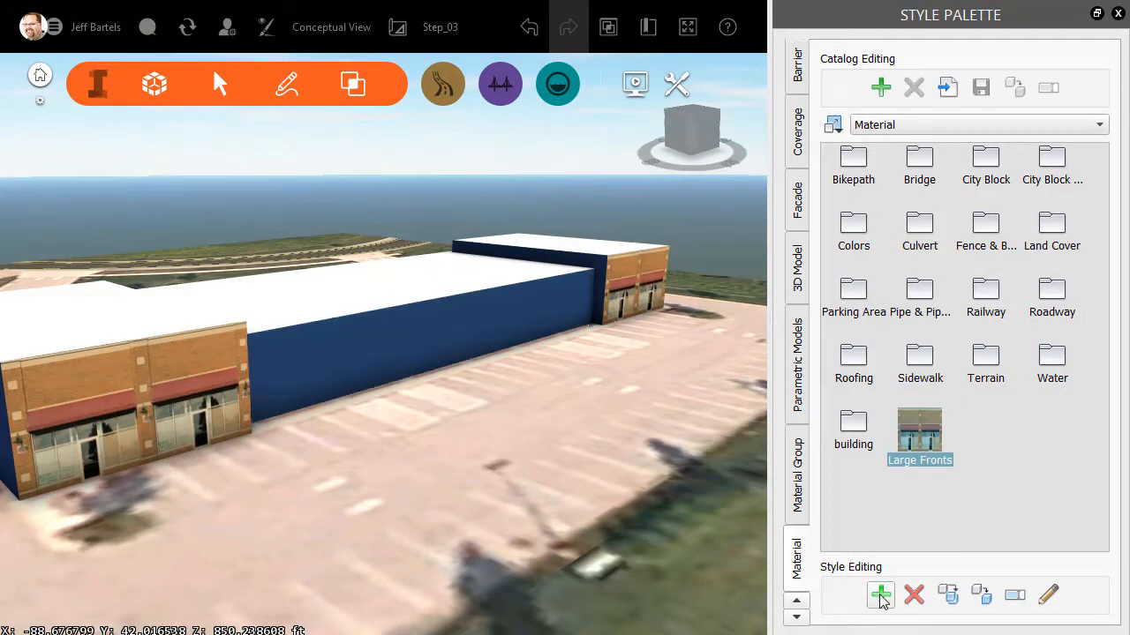
Step: Create a second texture material from small-fronts.jpg in the style catalog
click(878, 593)
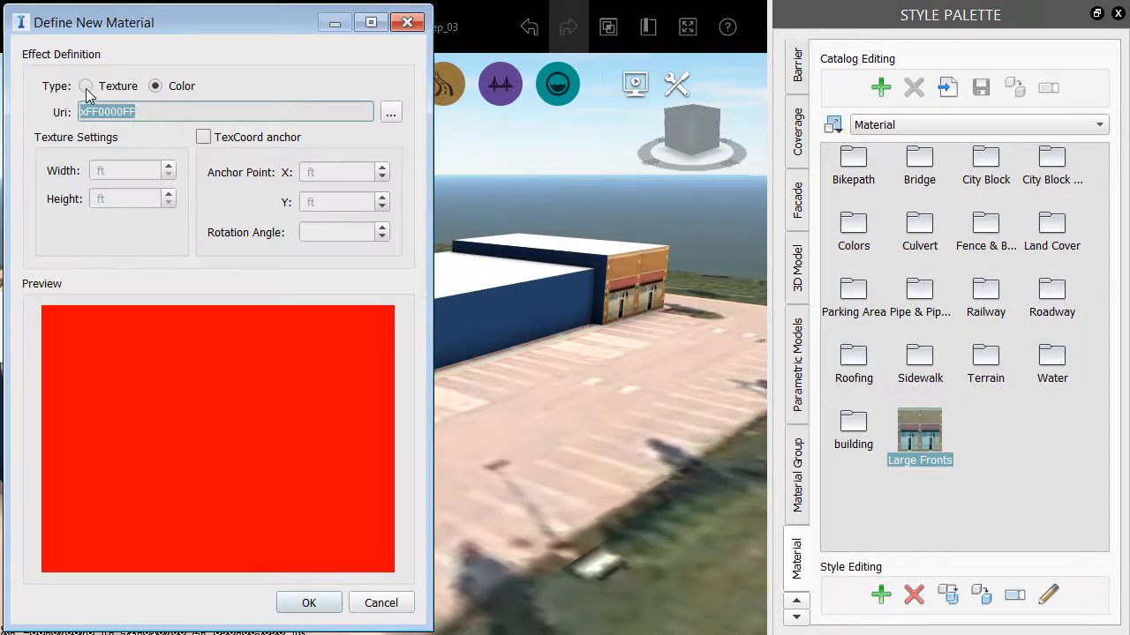
click(392, 113)
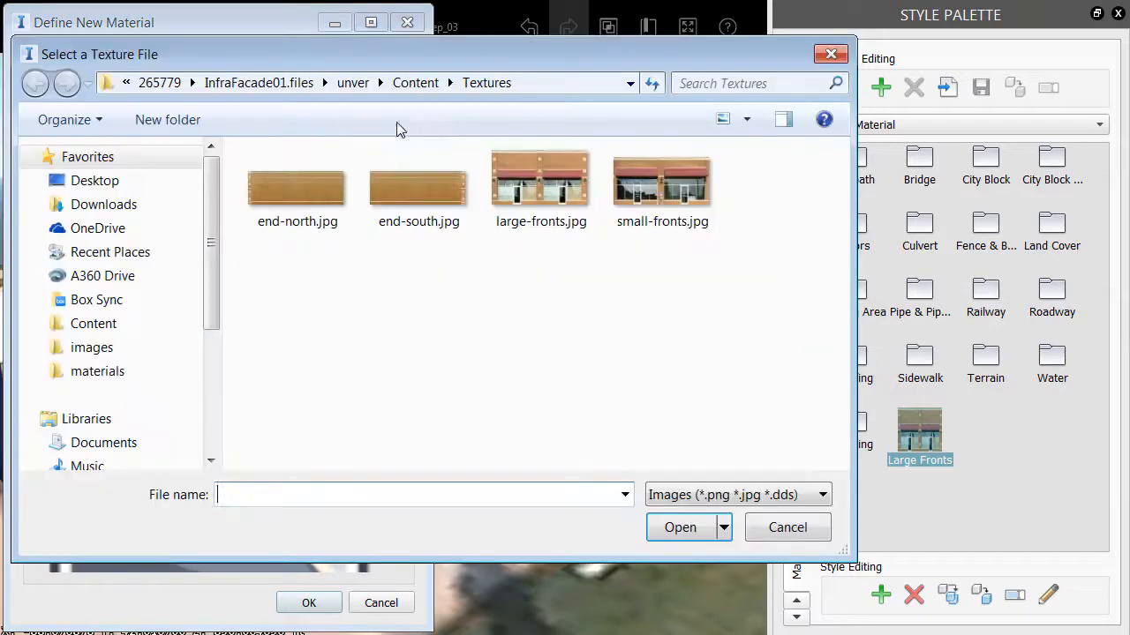
click(661, 185)
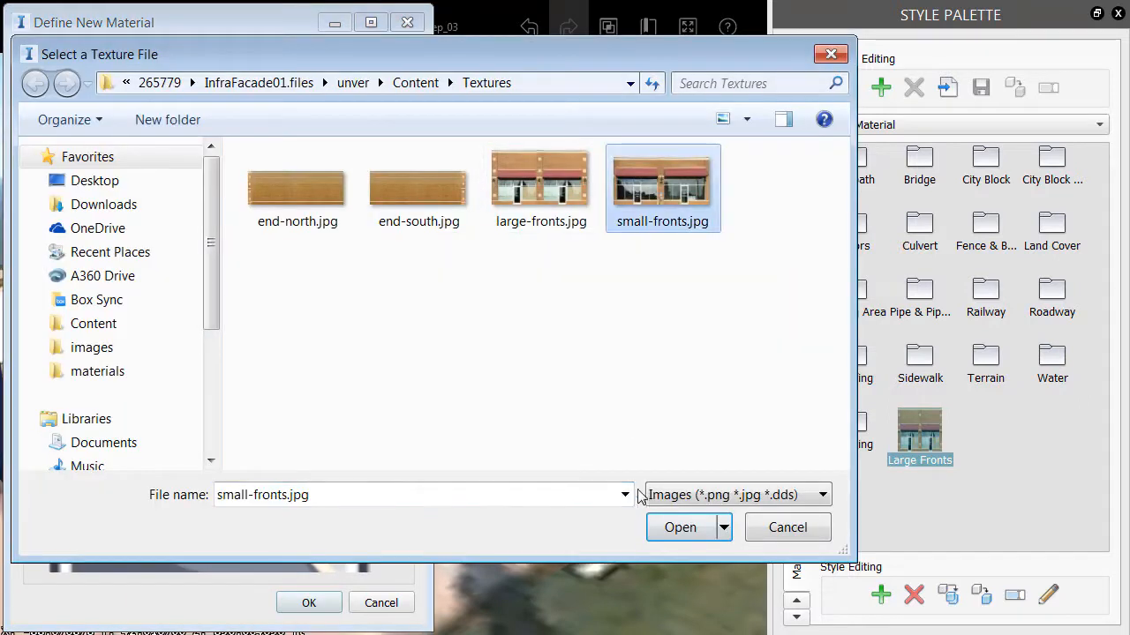
click(681, 526)
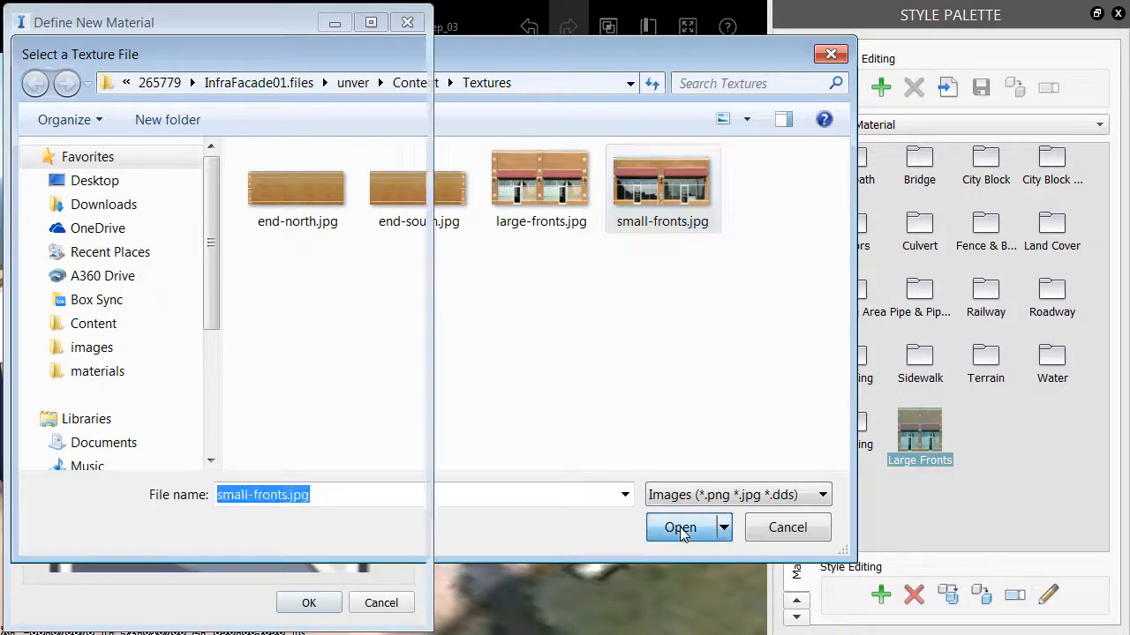
click(679, 526)
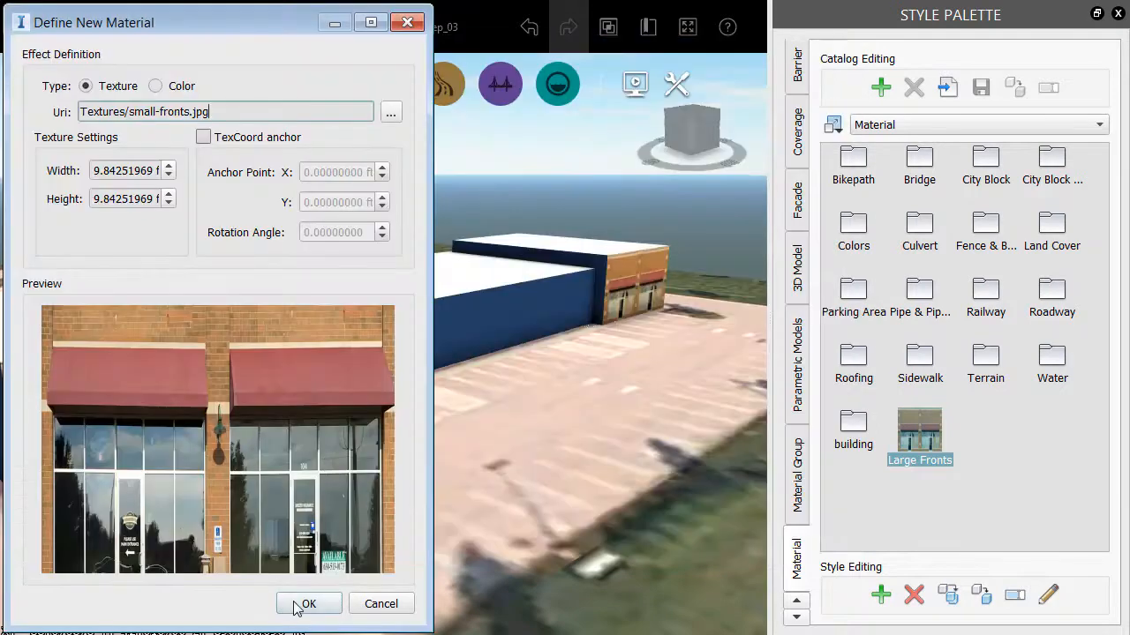
click(307, 604)
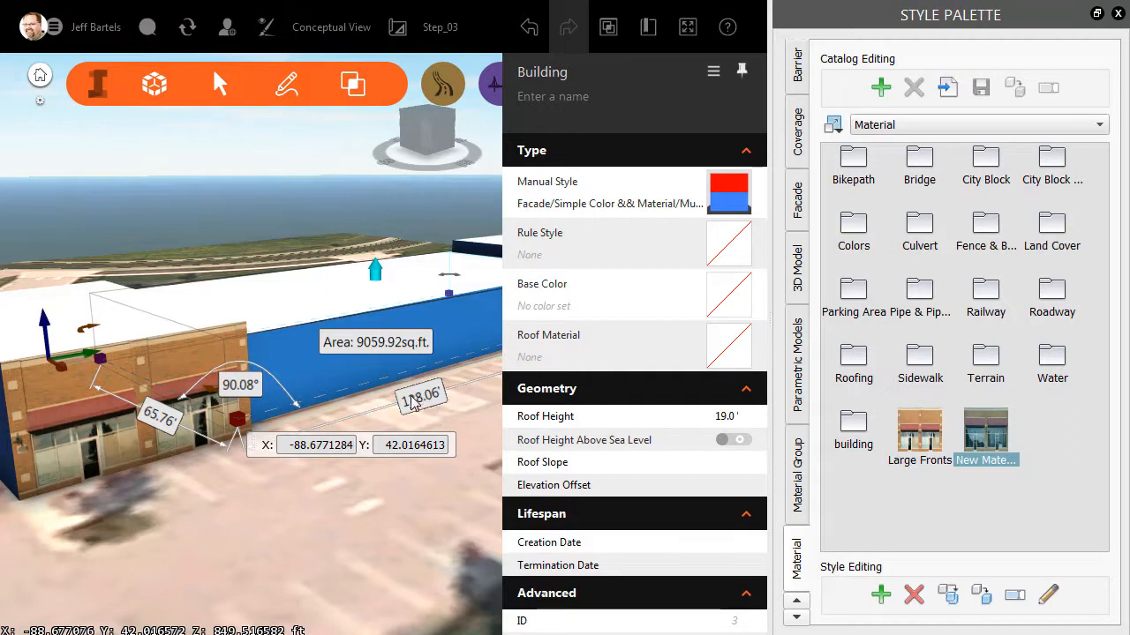
mouse_move(415, 406)
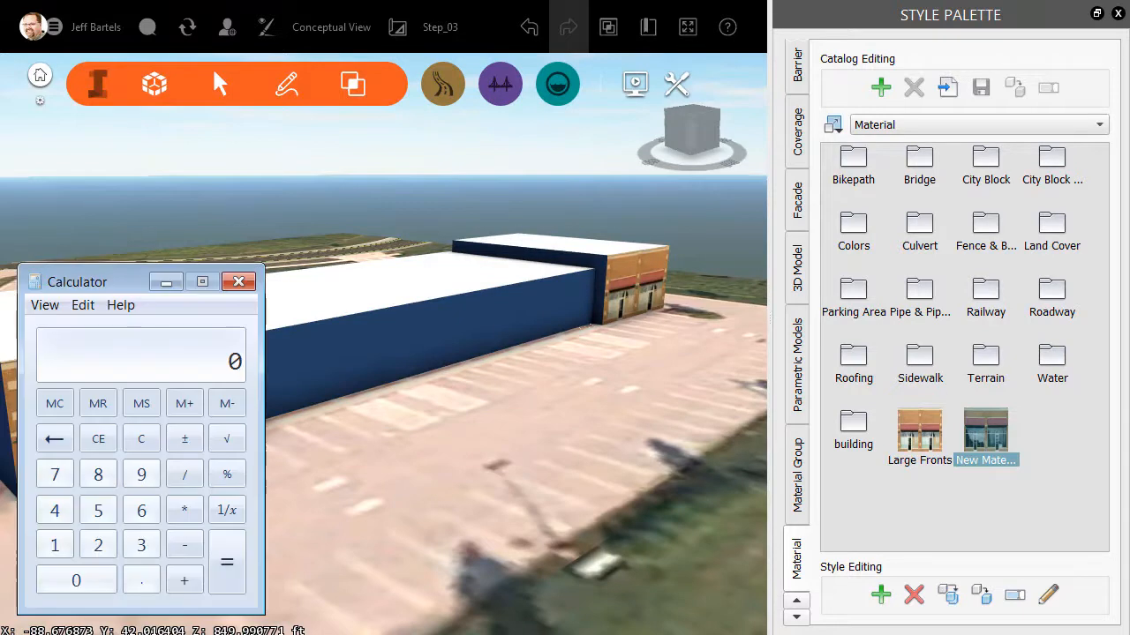
Step: In Calculator, divide the 138.06 ft frontage by 3 to get 46.02 ft, then close it
click(99, 473)
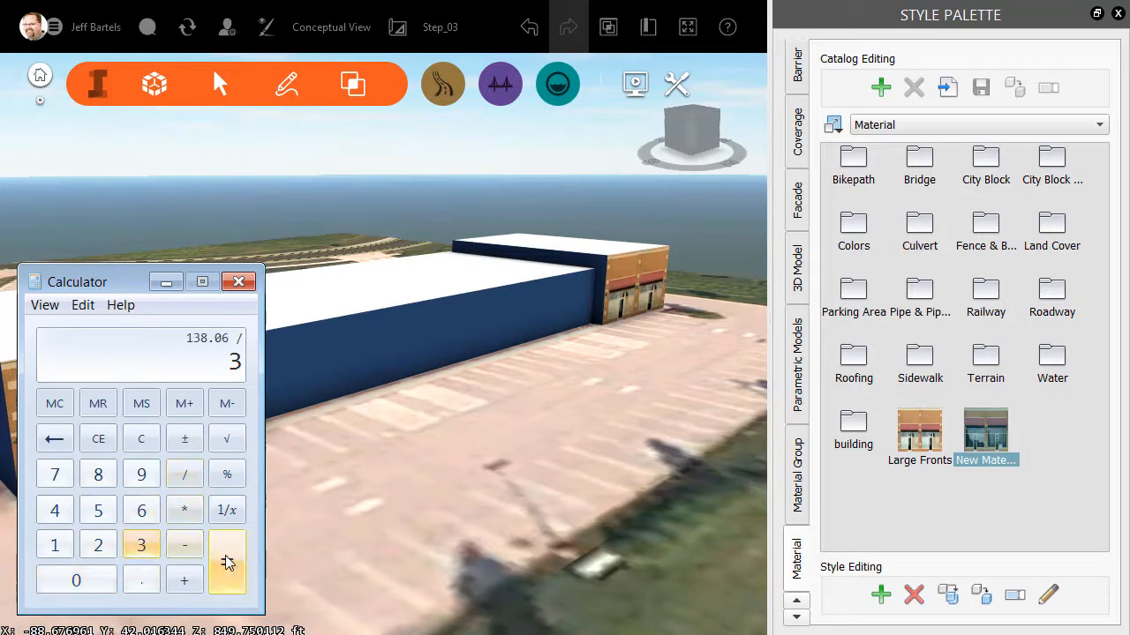
click(225, 561)
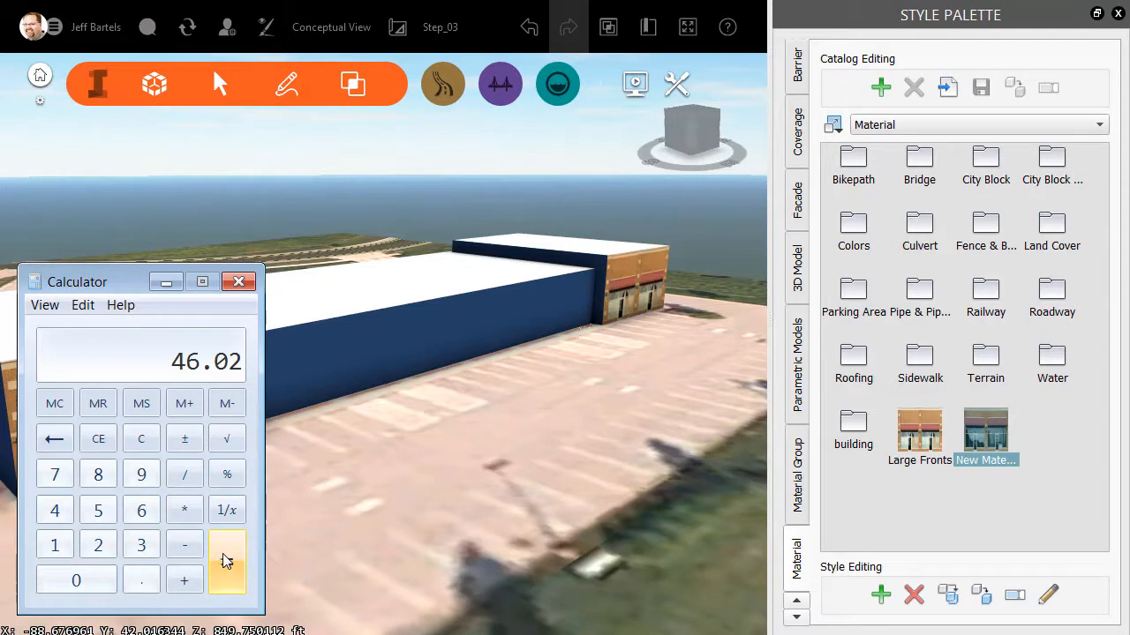
click(237, 282)
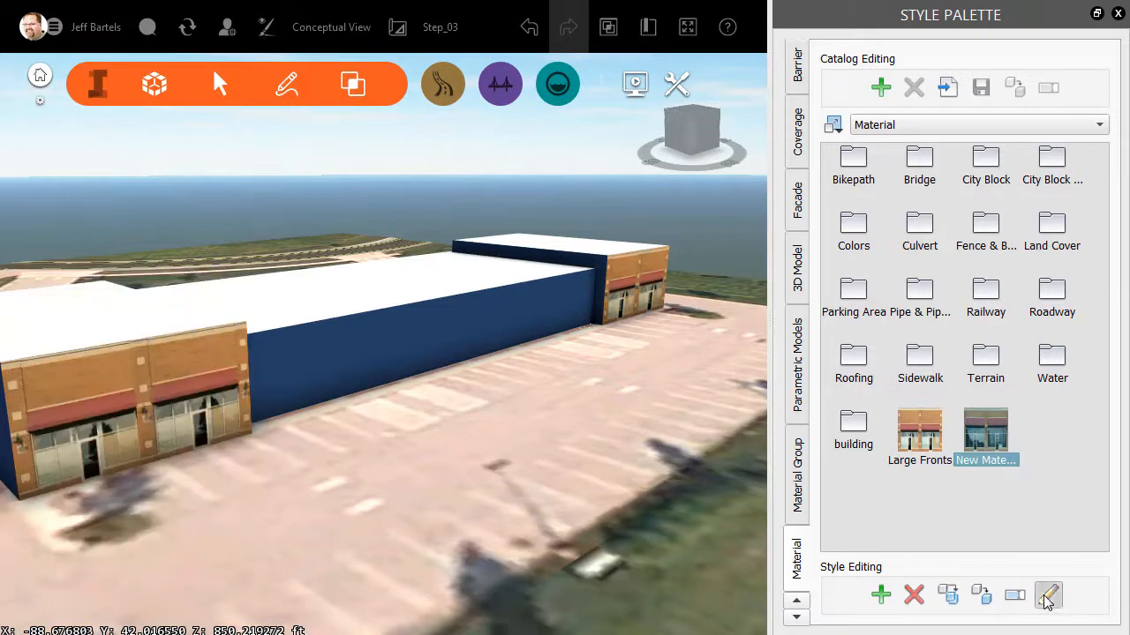
Step: Set the second material to 46.02 ft wide by 19 ft tall and name it Small Fronts
click(1049, 595)
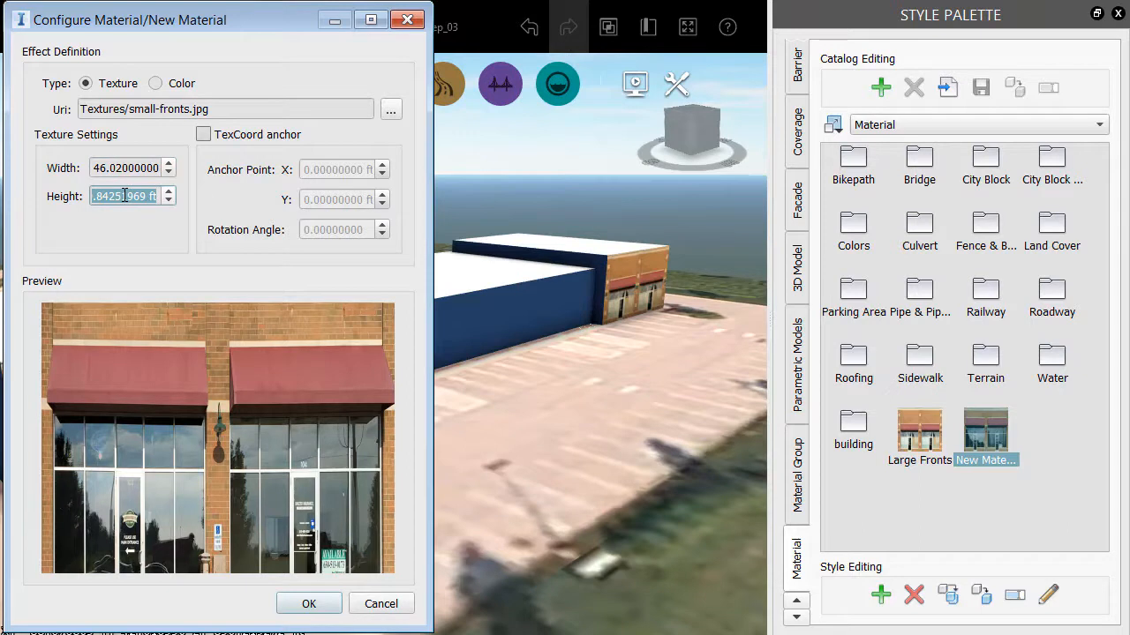
text(19 ft)
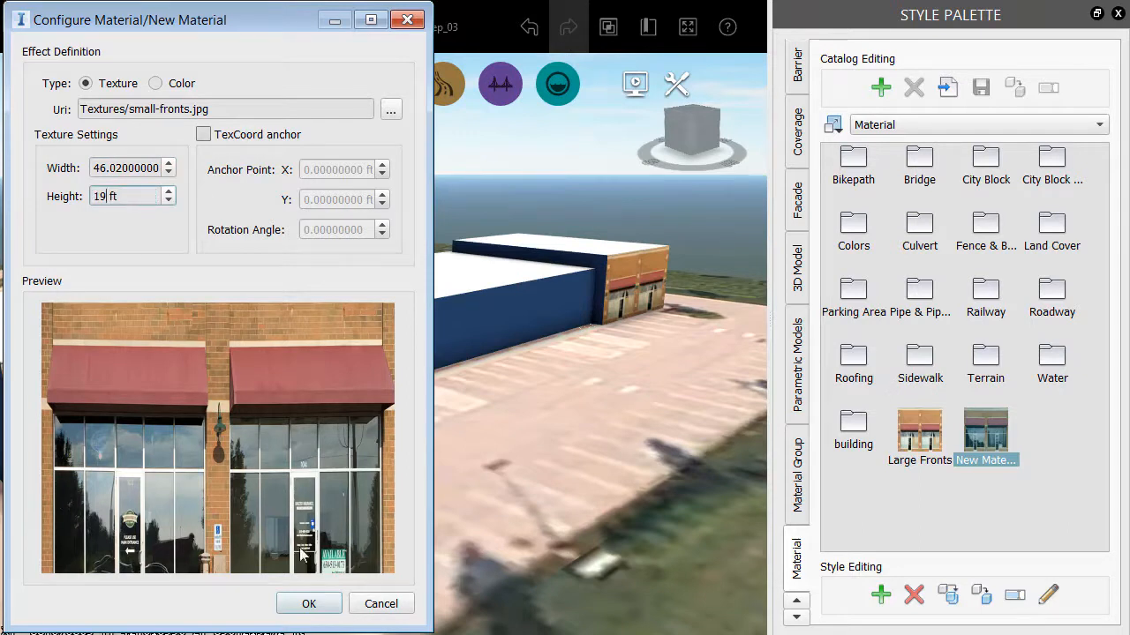
click(309, 604)
text(Small Fronts)
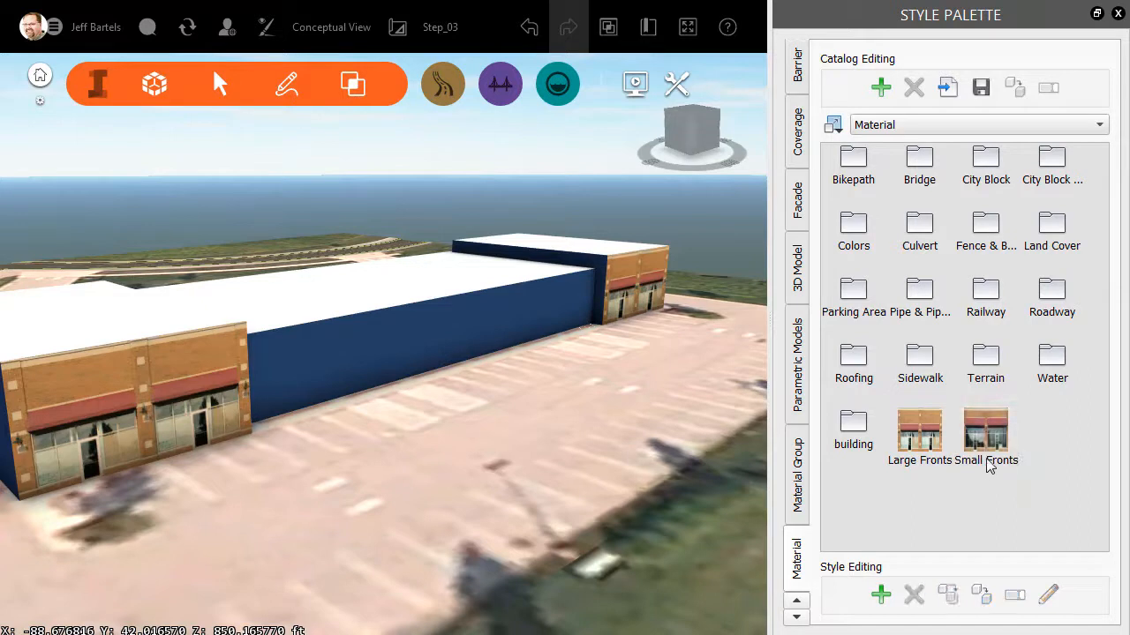
Step: Apply Small Fronts to the middle block's front face and switch to the Final proposal
click(985, 432)
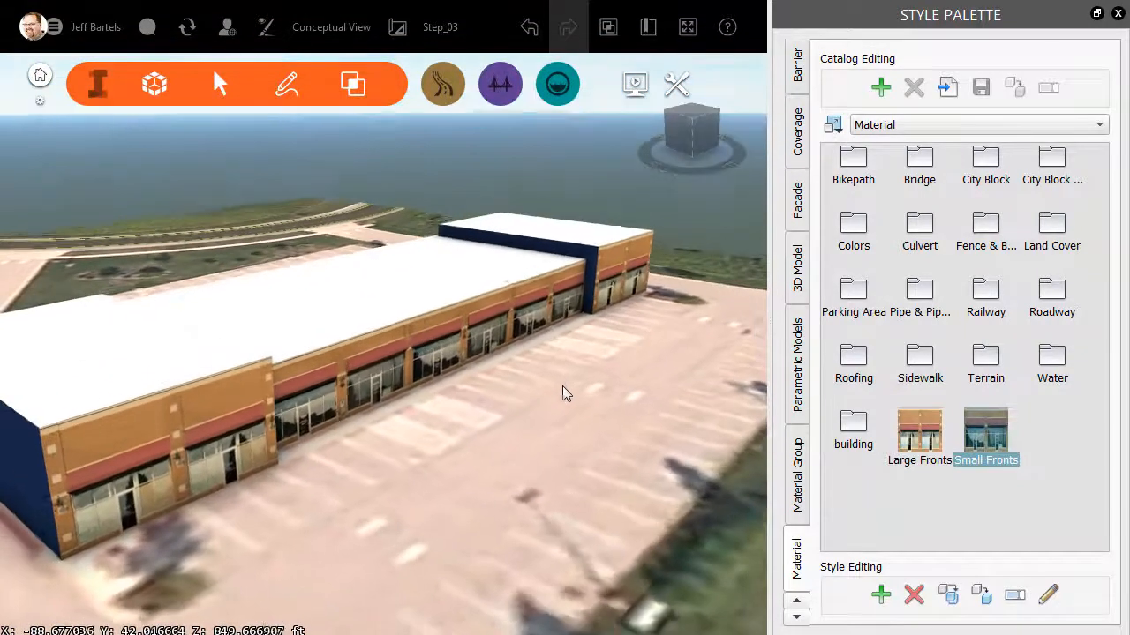
click(440, 26)
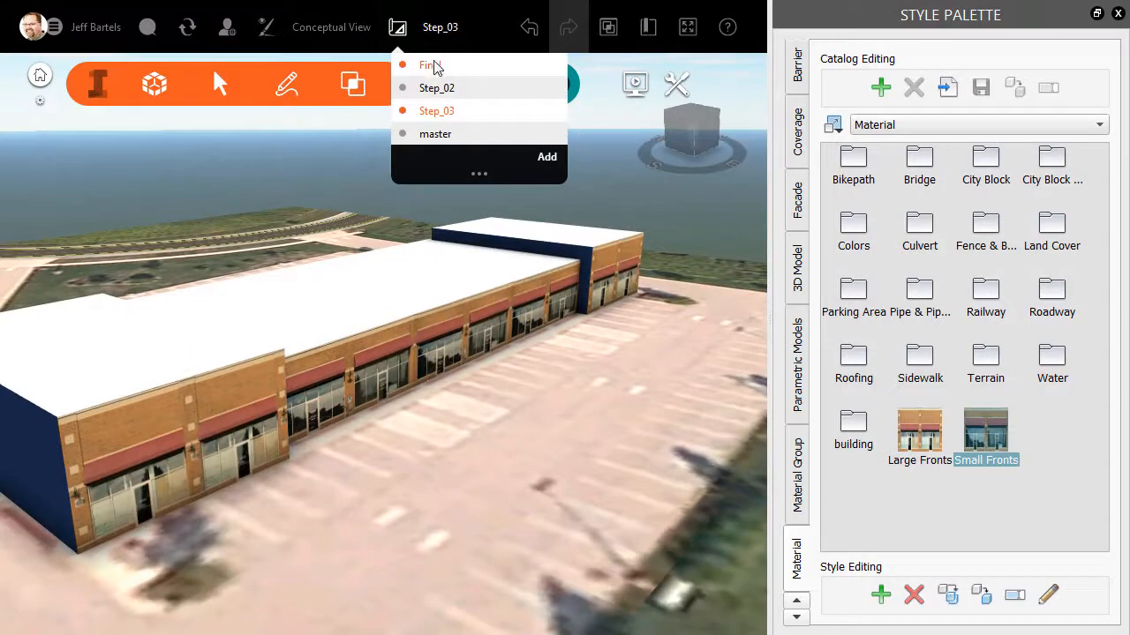
click(427, 63)
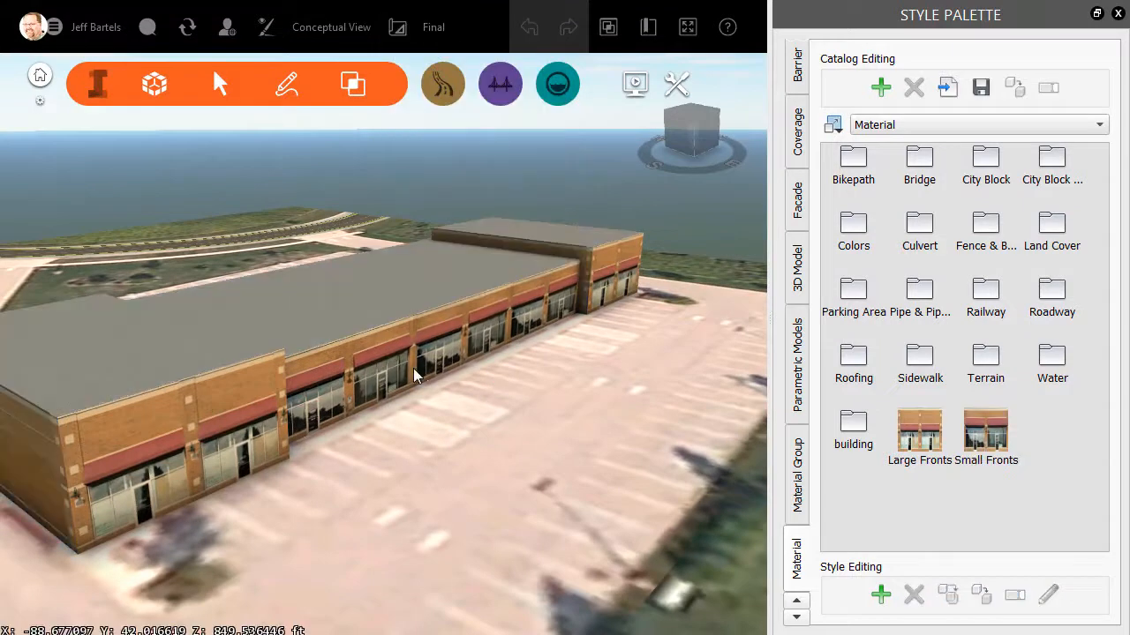
drag(441, 379, 450, 384)
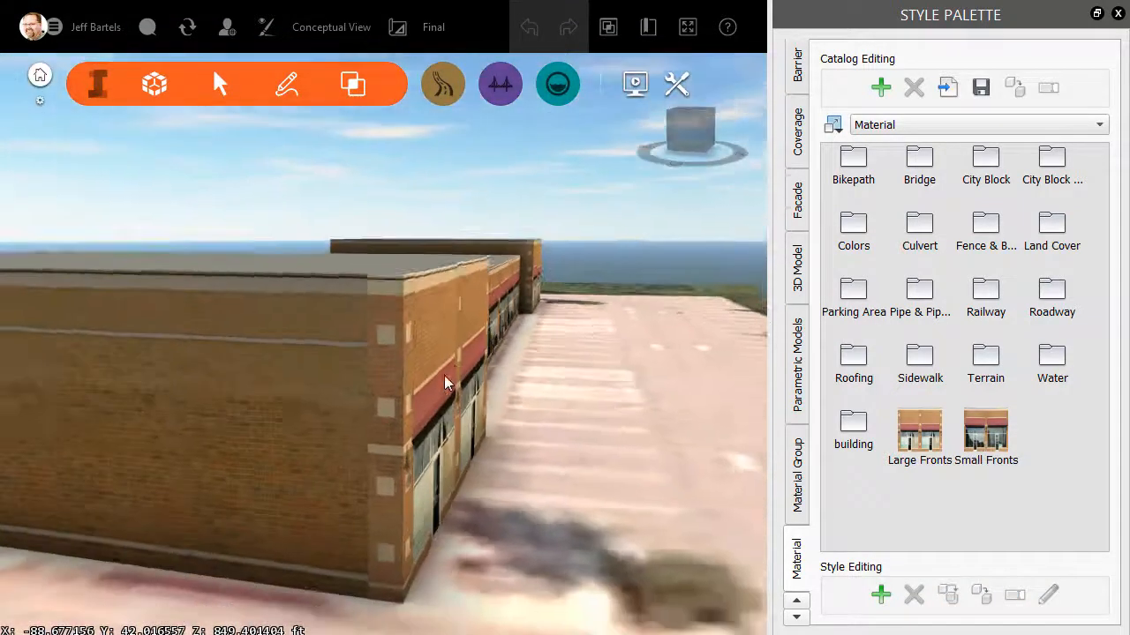